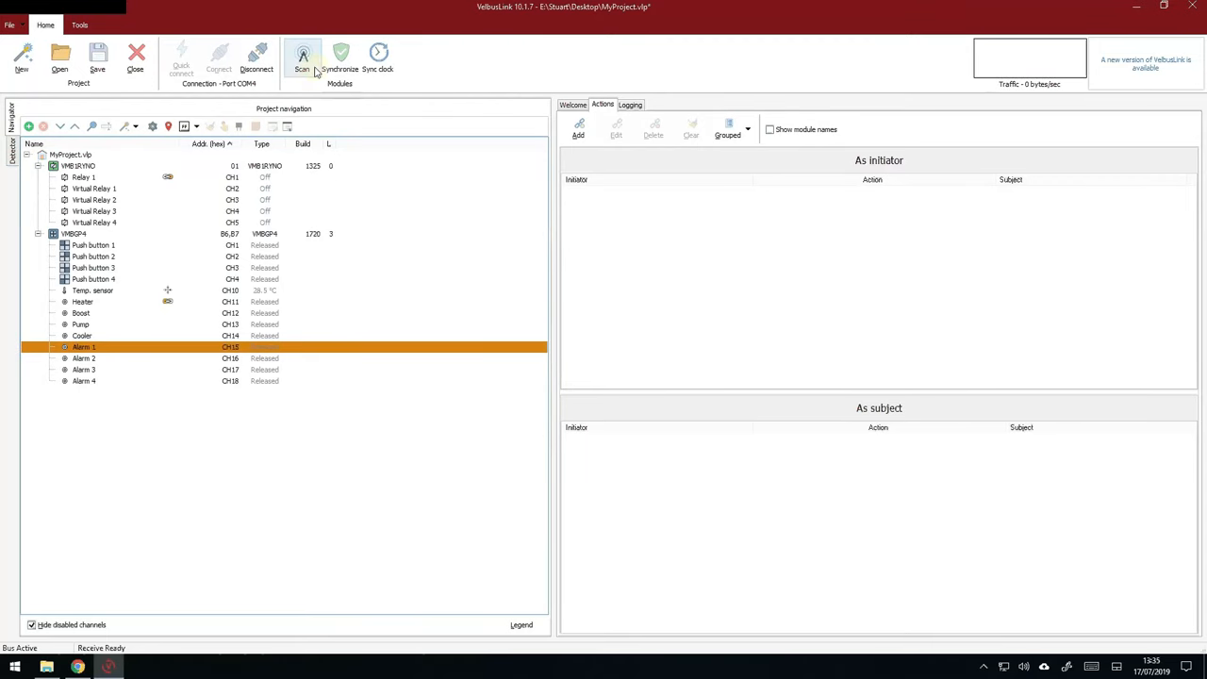
Scan the bus for connected modules, then bring up the Synchronize Project dialog.
left_click(301, 59)
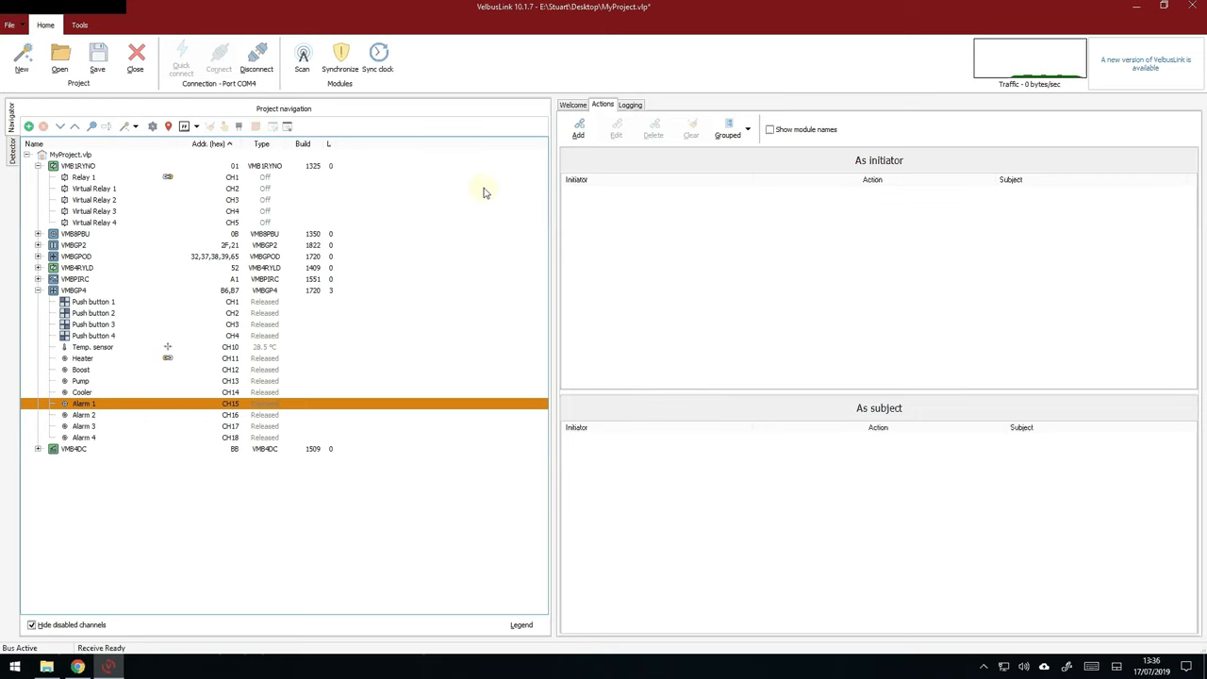
left_click(339, 57)
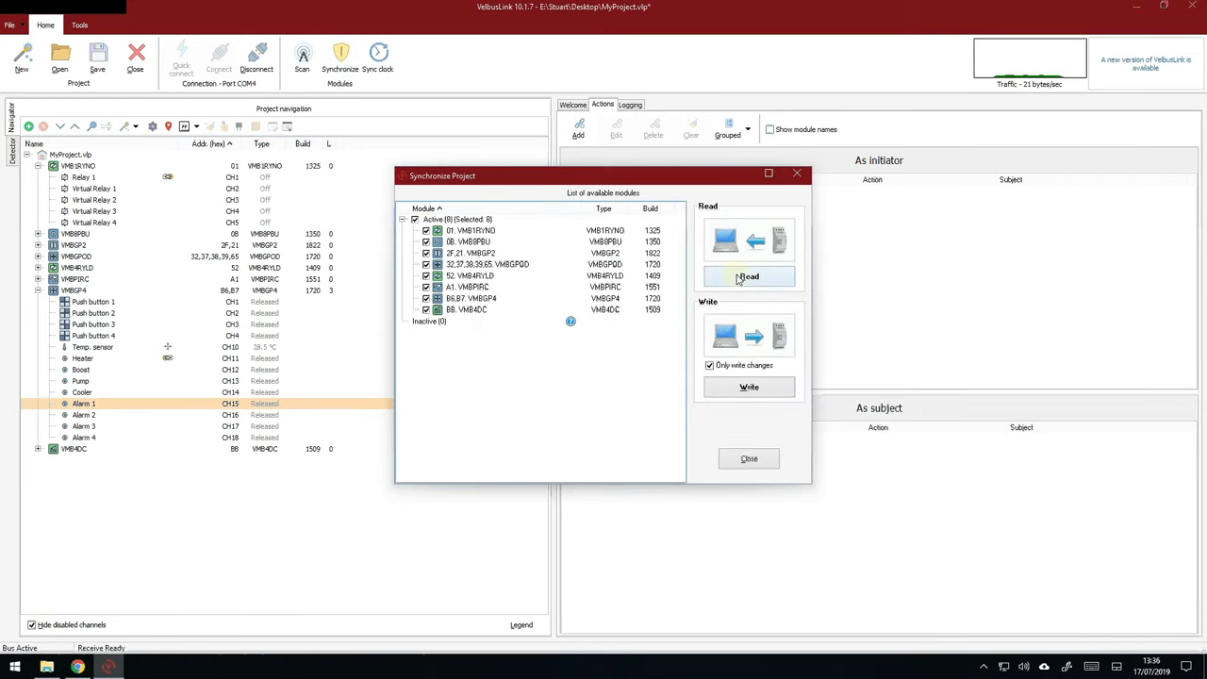
Read the stored configuration from all eight listed modules into the project.
left_click(747, 275)
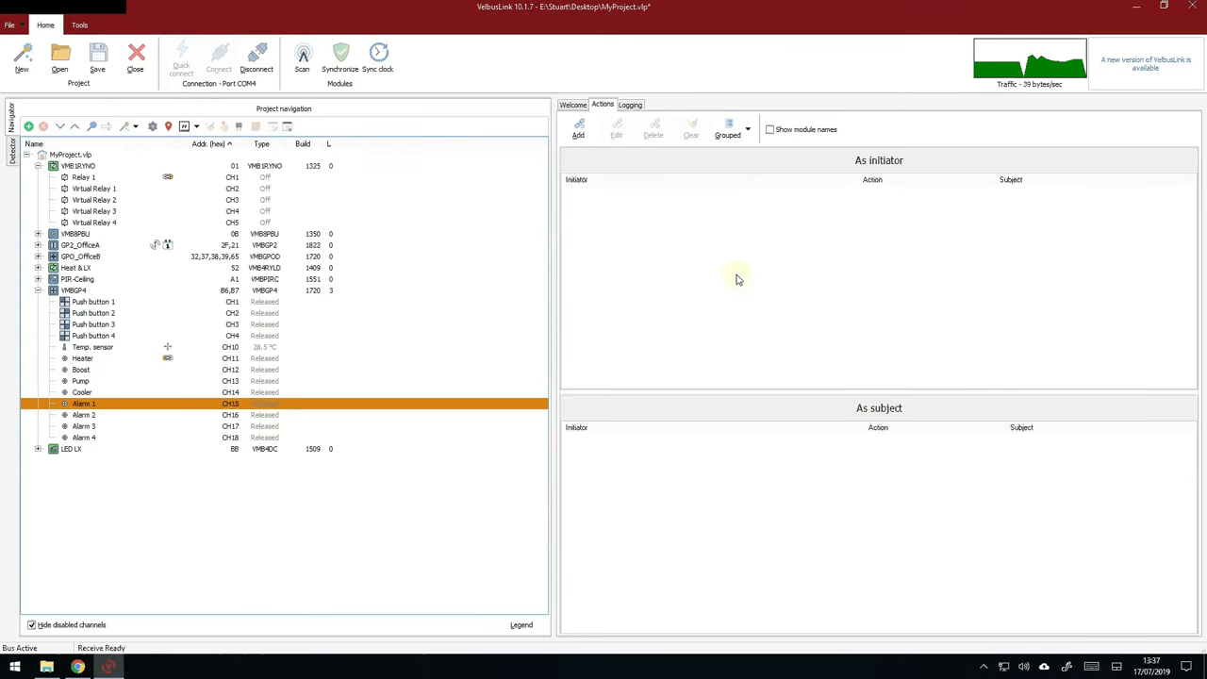
mouse_move(403, 364)
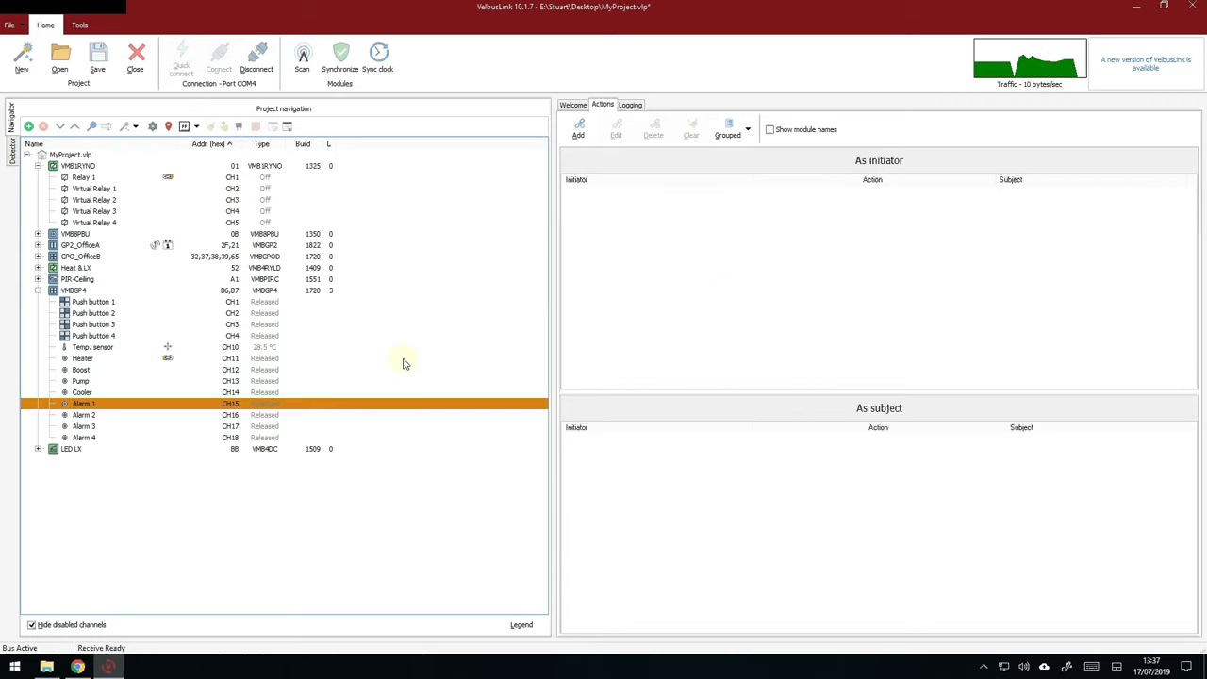
mouse_move(97, 268)
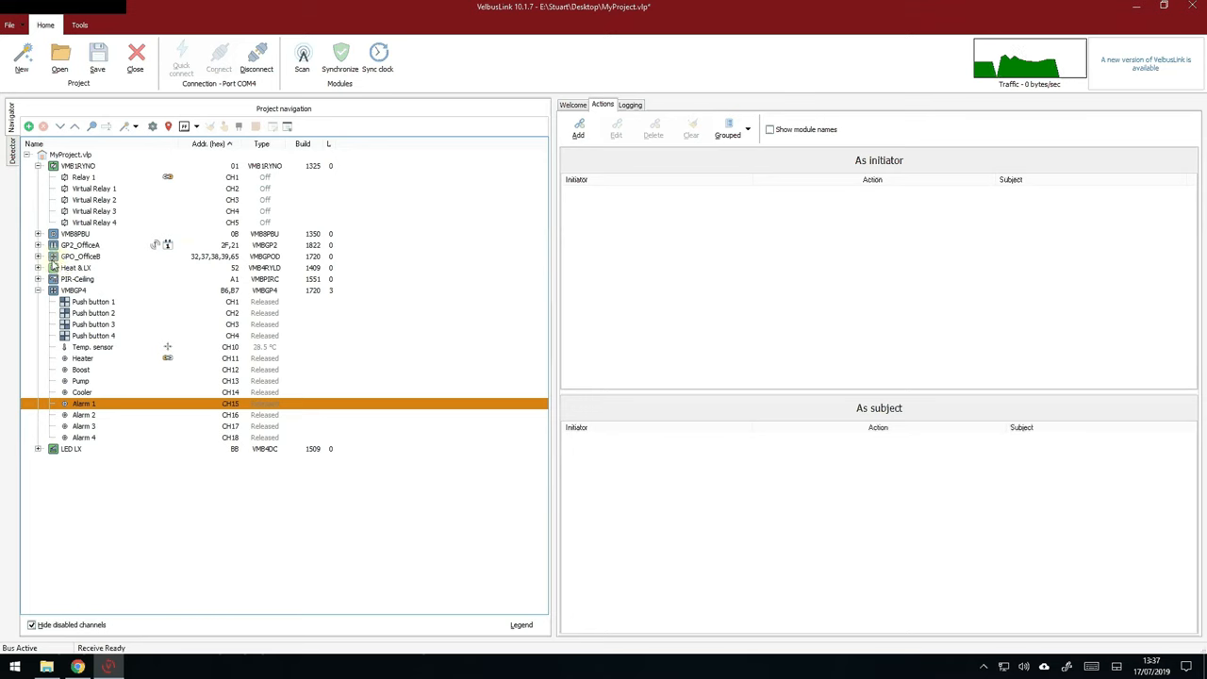
Bring up the VMBGPOD touch panel's configuration at the Temperature > Sensors page.
left_click(79, 256)
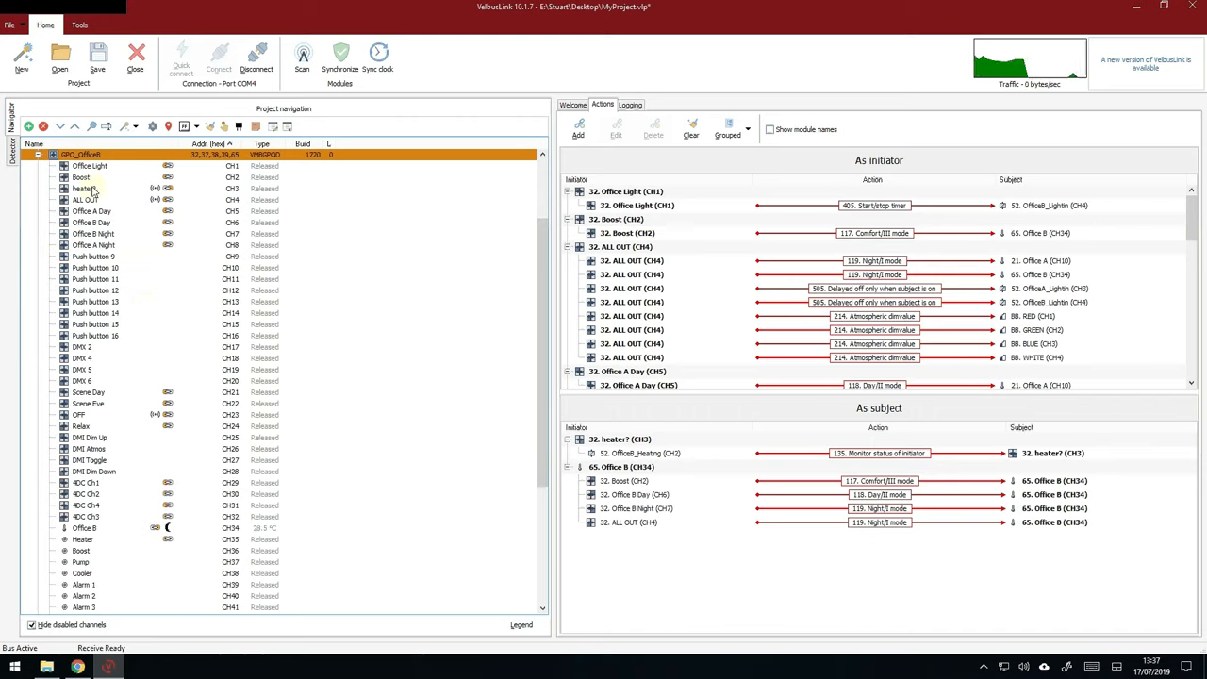
right_click(84, 155)
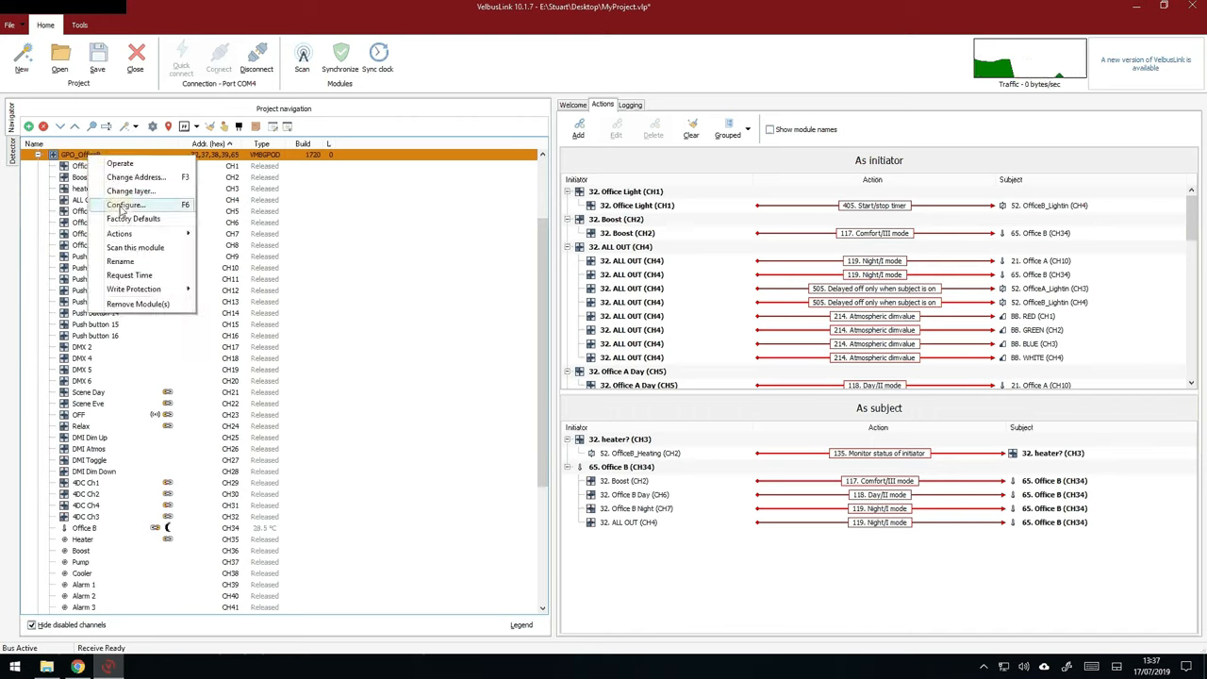
left_click(124, 204)
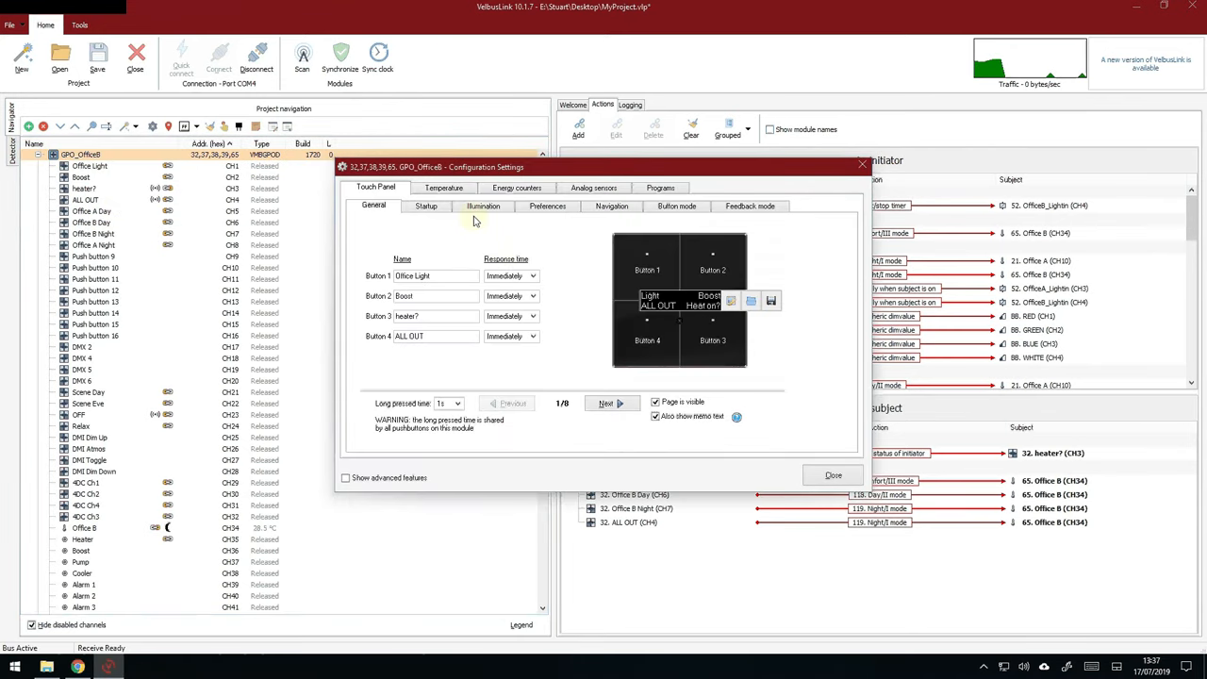
left_click(443, 187)
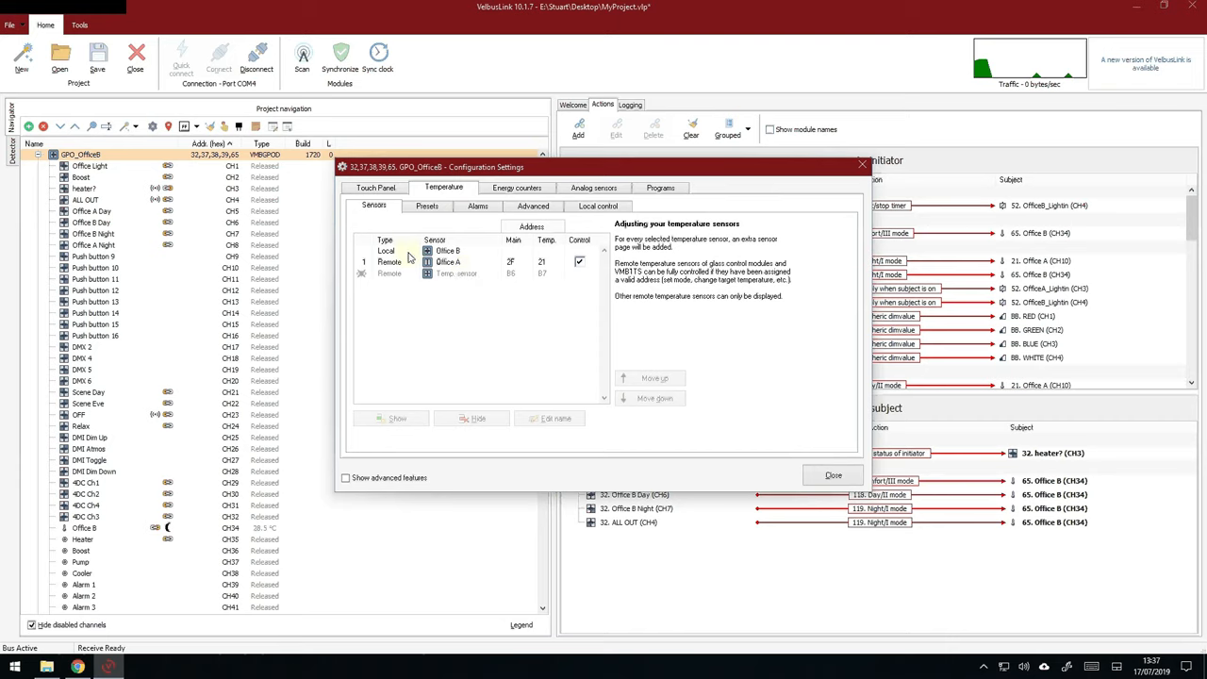
Make the hidden remote Temp. sensor visible and rename it to 4 Button.
left_click(448, 249)
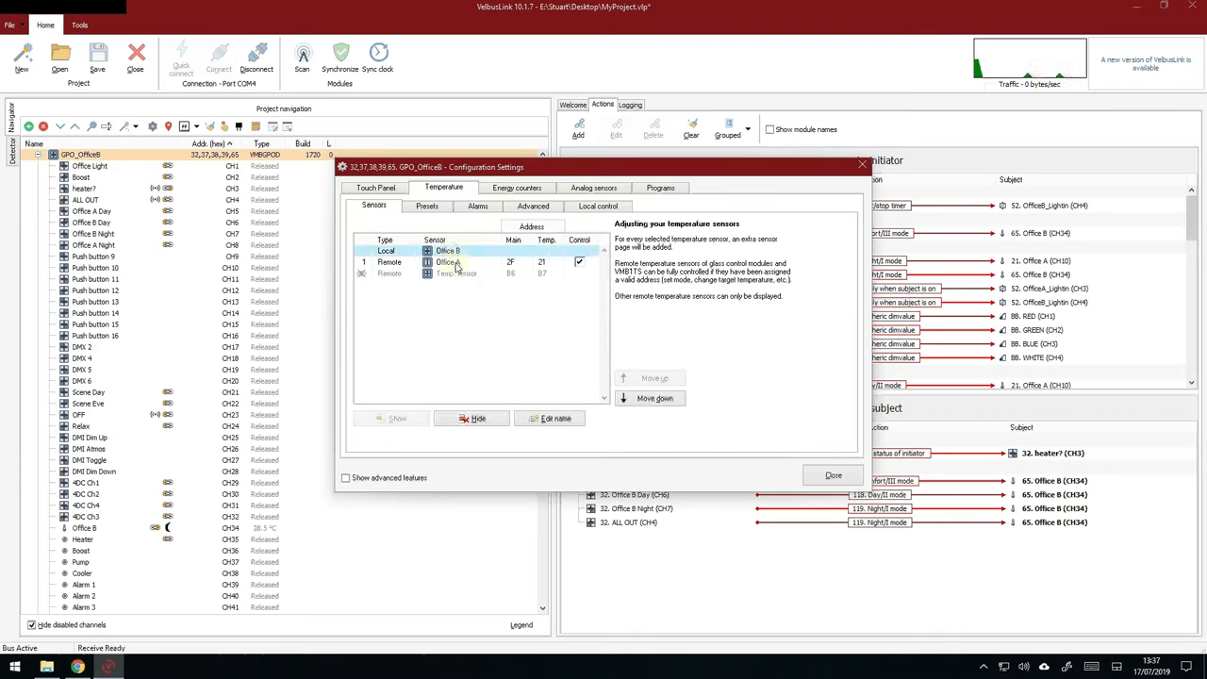
left_click(457, 274)
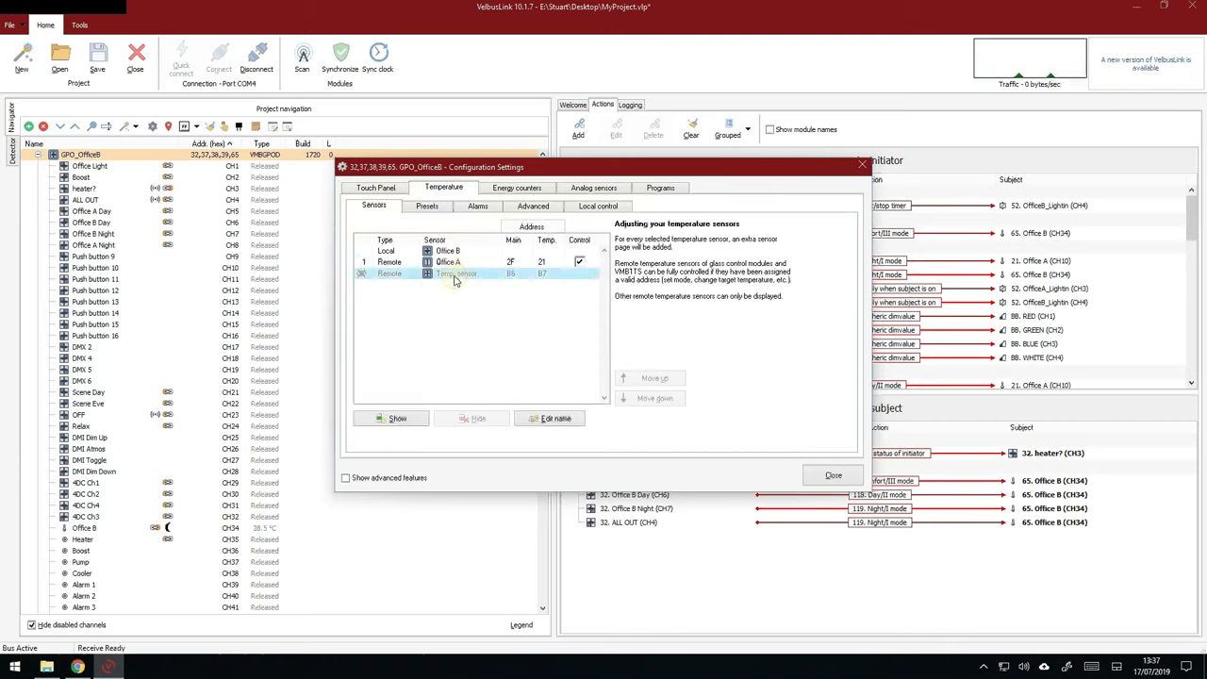
left_click(457, 274)
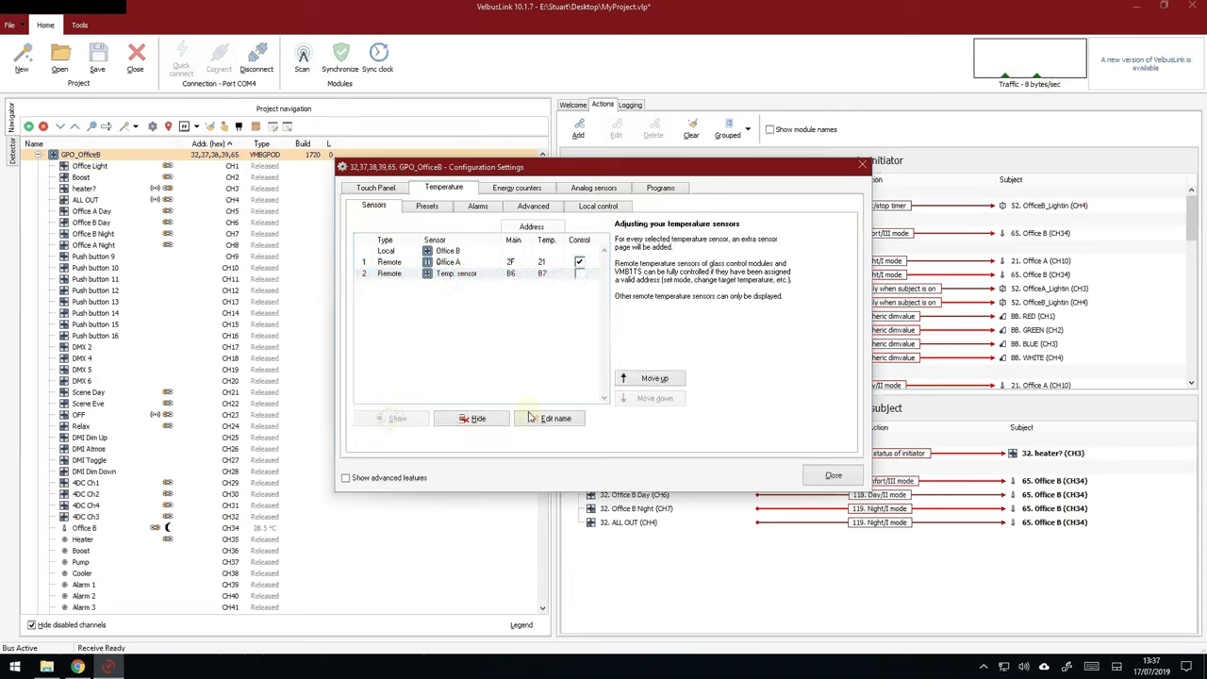
left_click(554, 419)
type("4 Button")
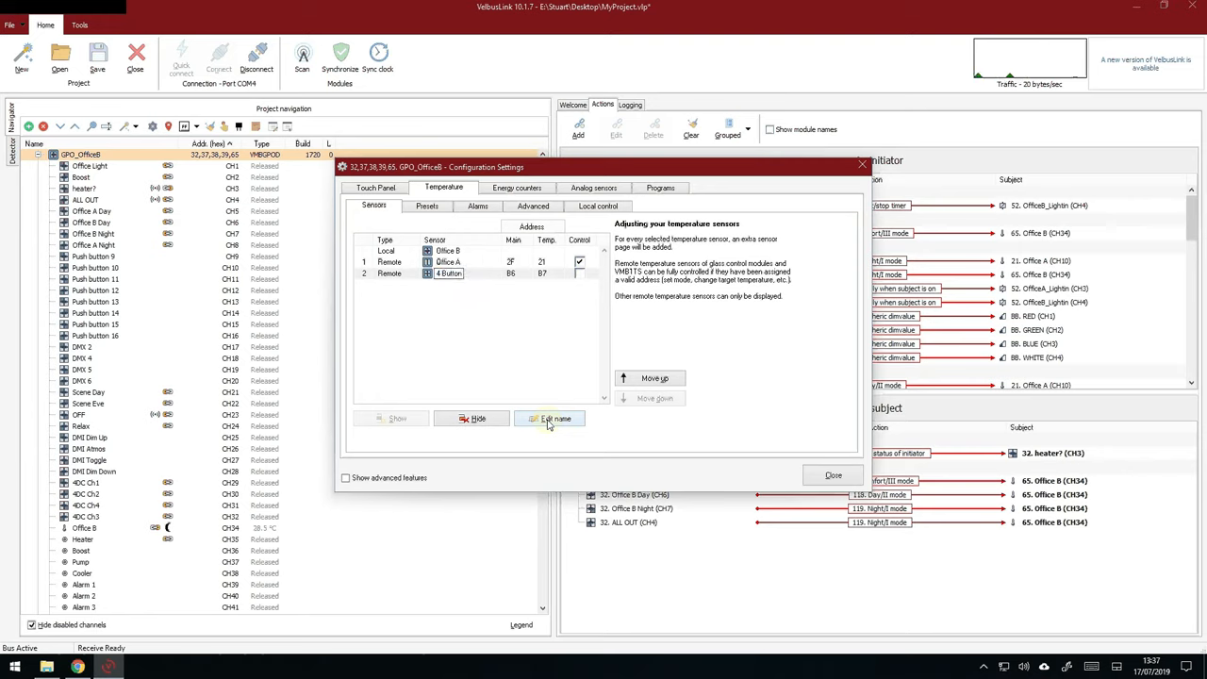
left_click(579, 274)
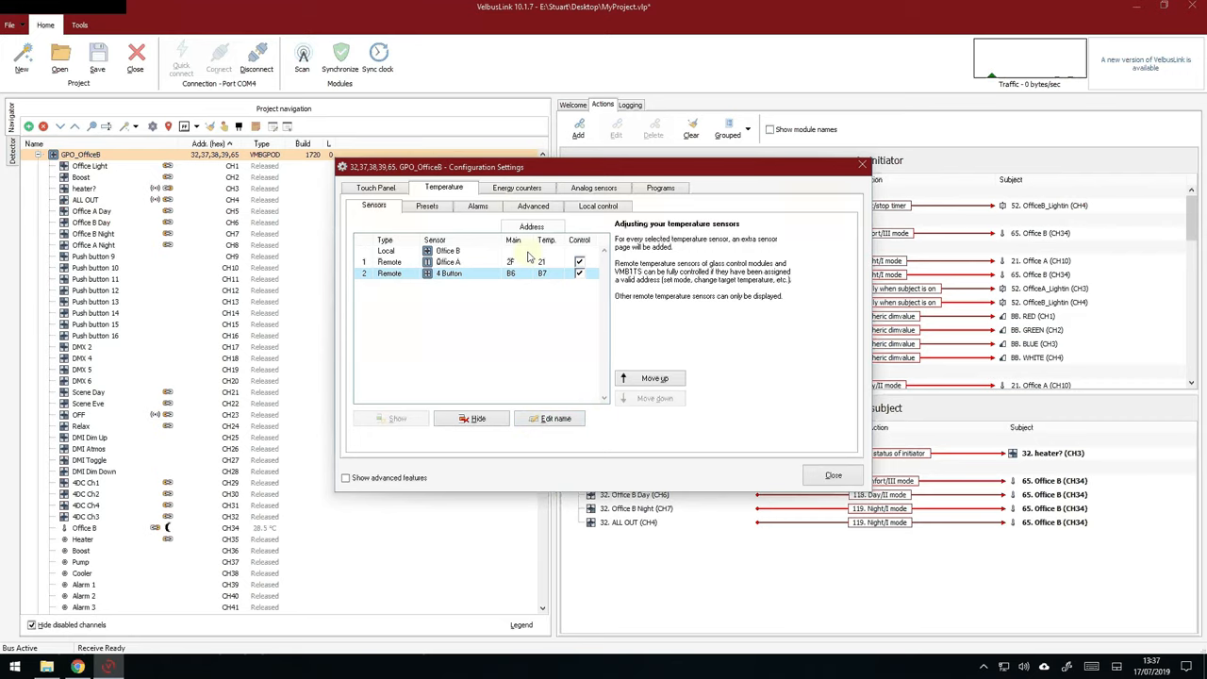
left_click(426, 205)
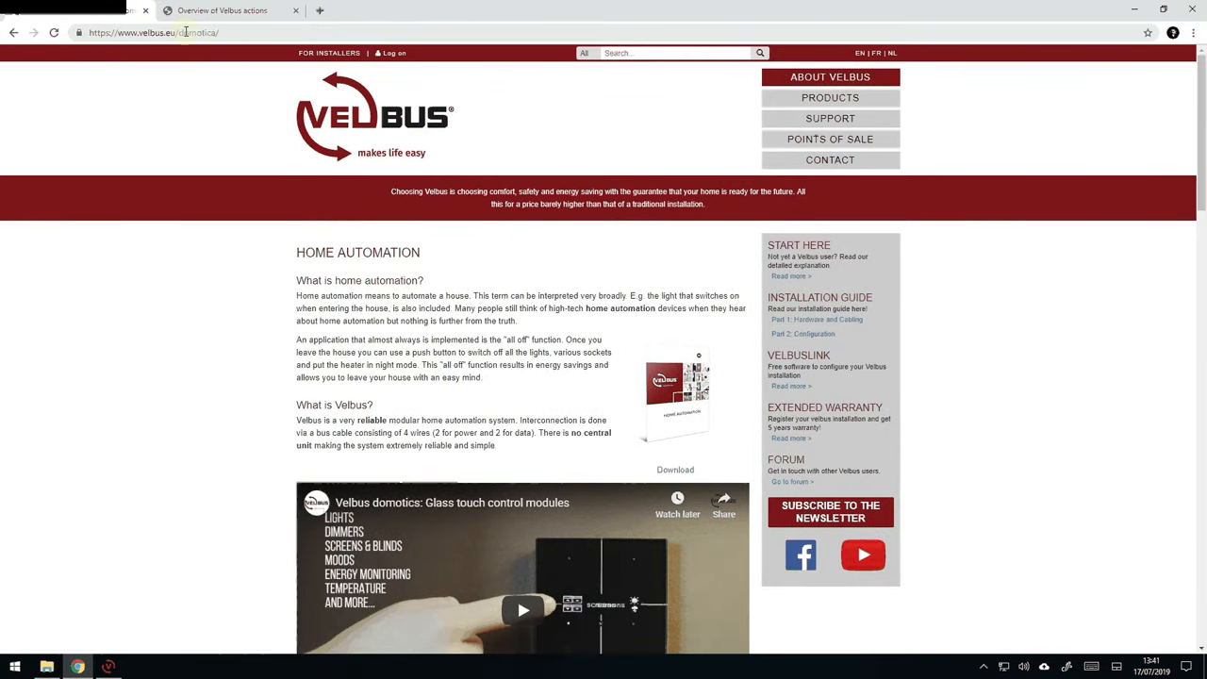
mouse_move(830, 98)
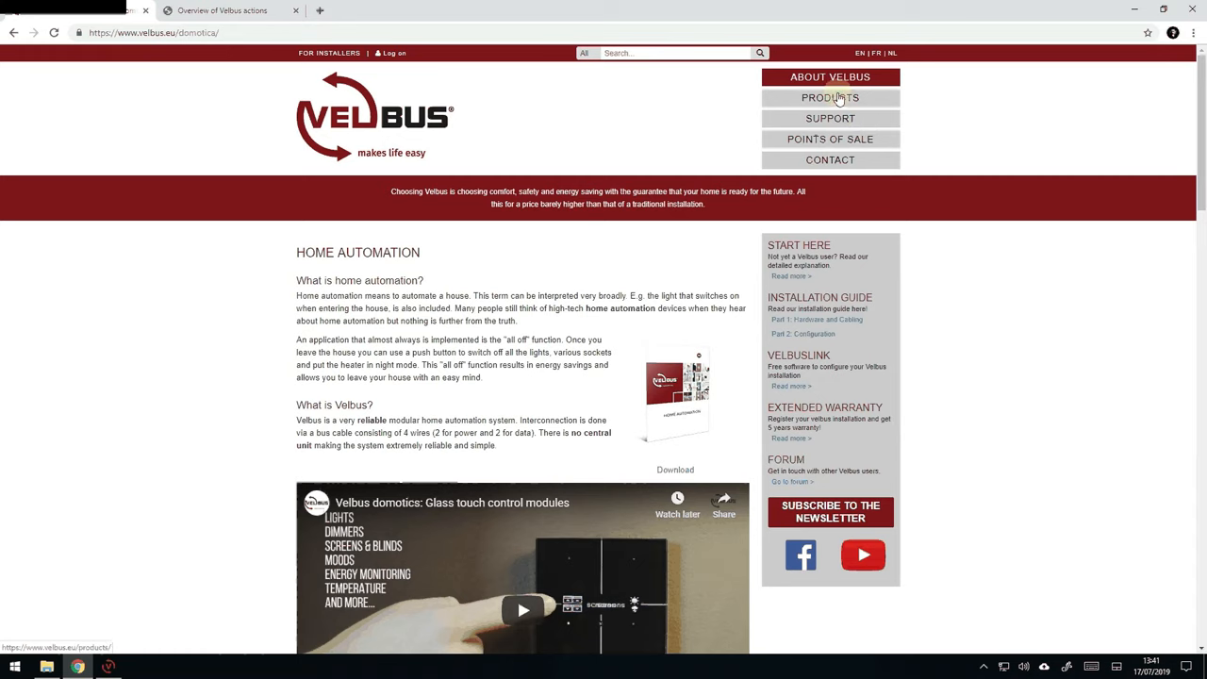
Go to the Products overview on velbus.eu and browse down the page.
left_click(830, 98)
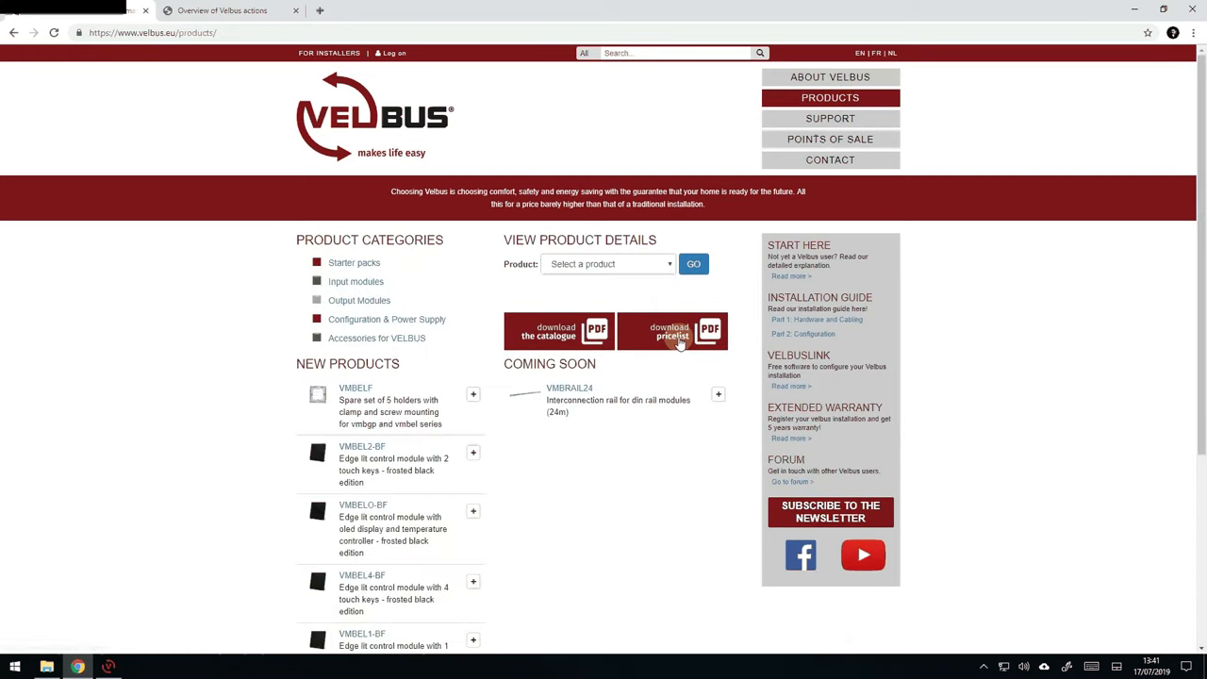
mouse_move(1196, 187)
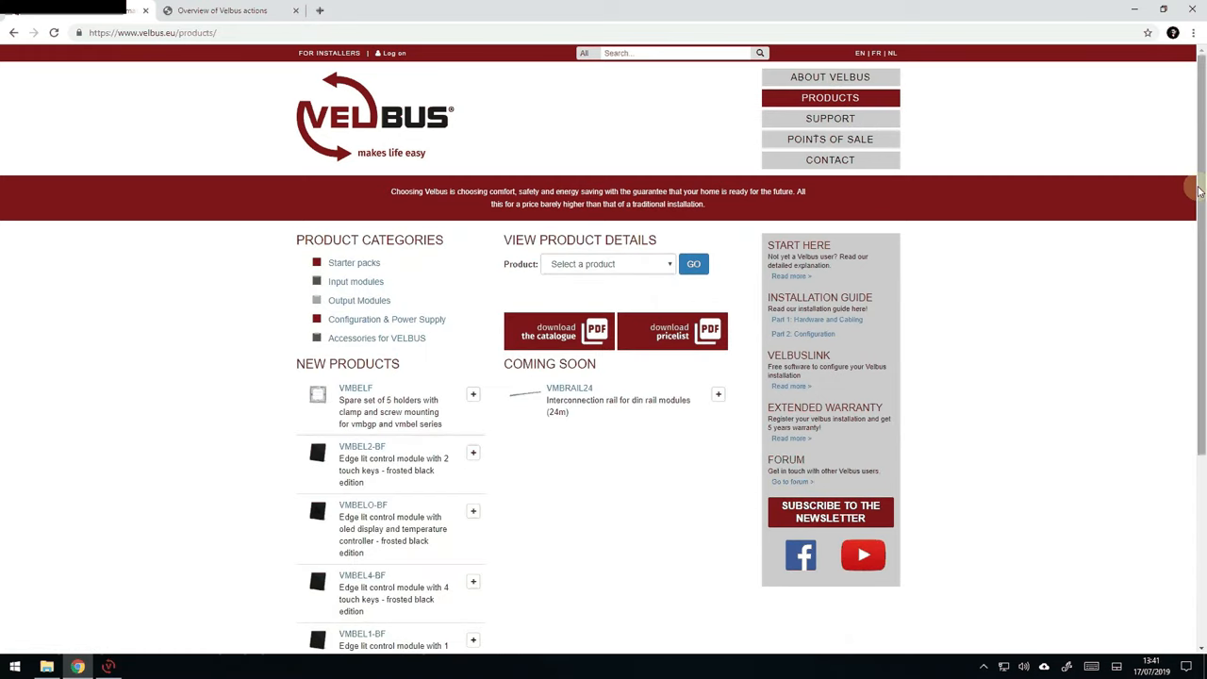
scroll("down", 3)
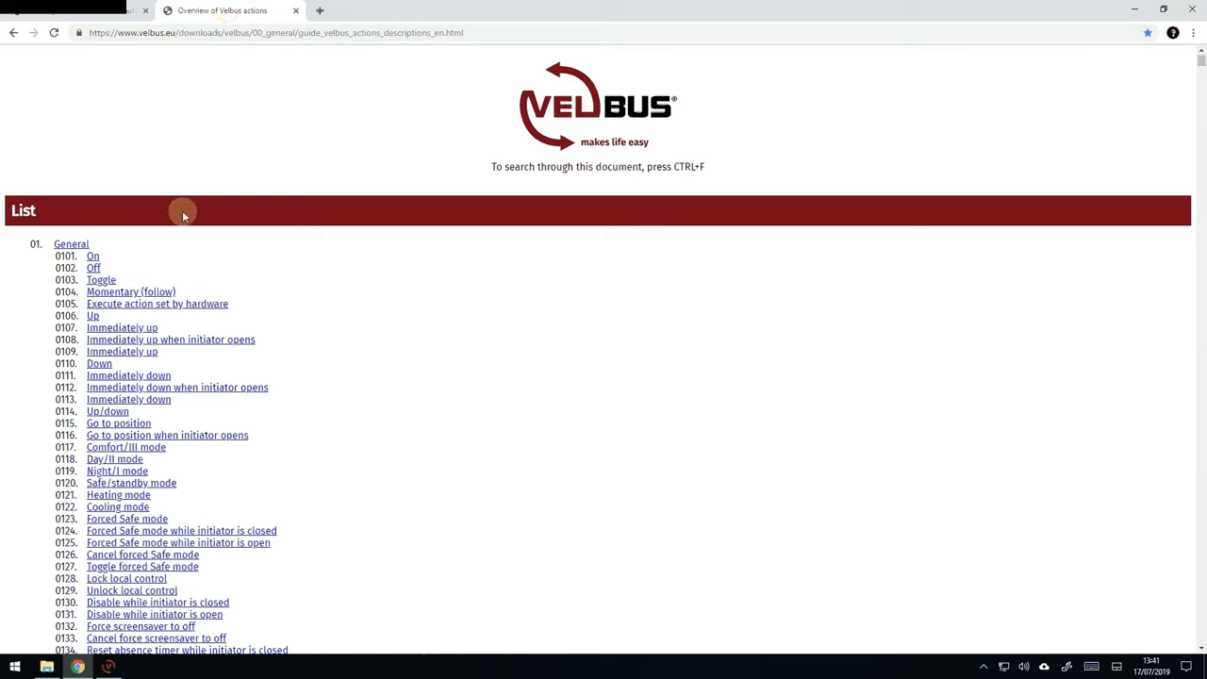
mouse_move(275, 455)
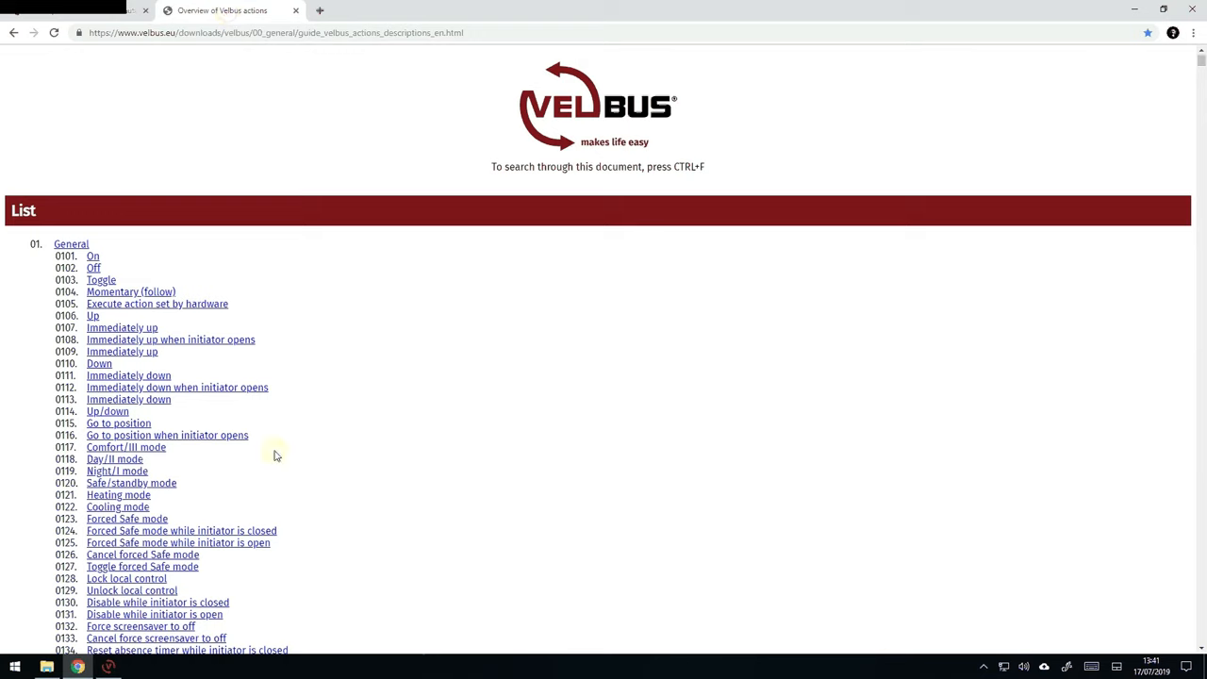
mouse_move(140, 294)
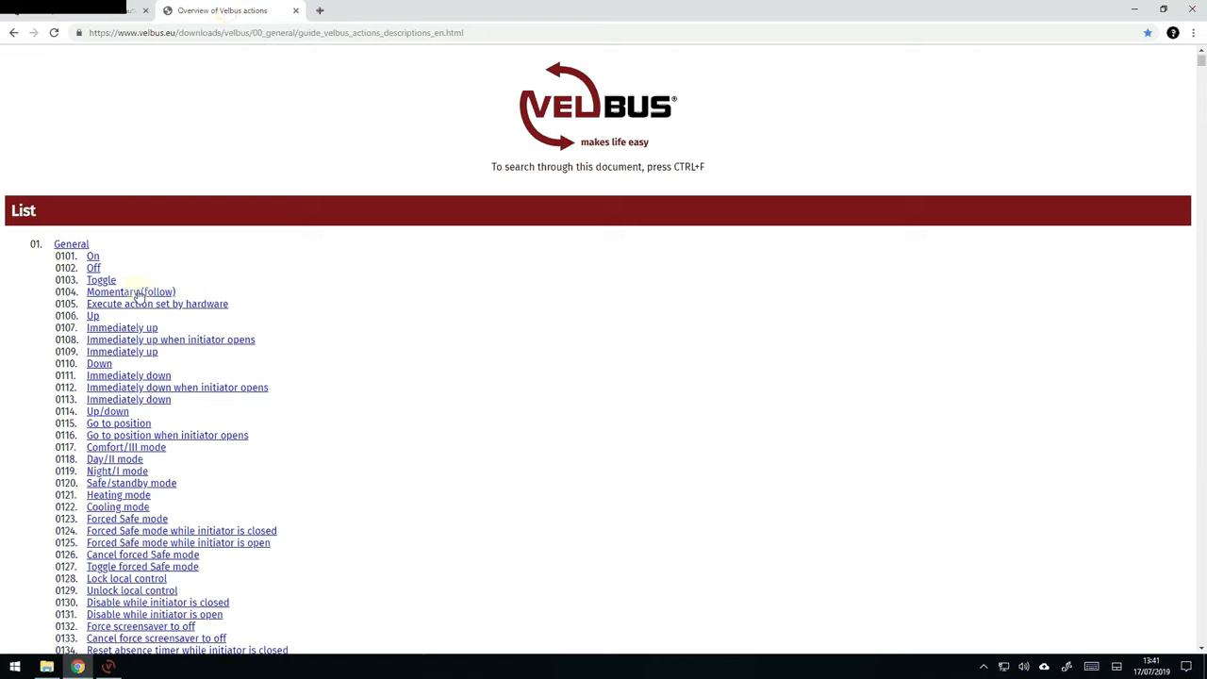
View the Momentary (follow) and Start/stop interval timer action descriptions, then search '0101'.
left_click(102, 280)
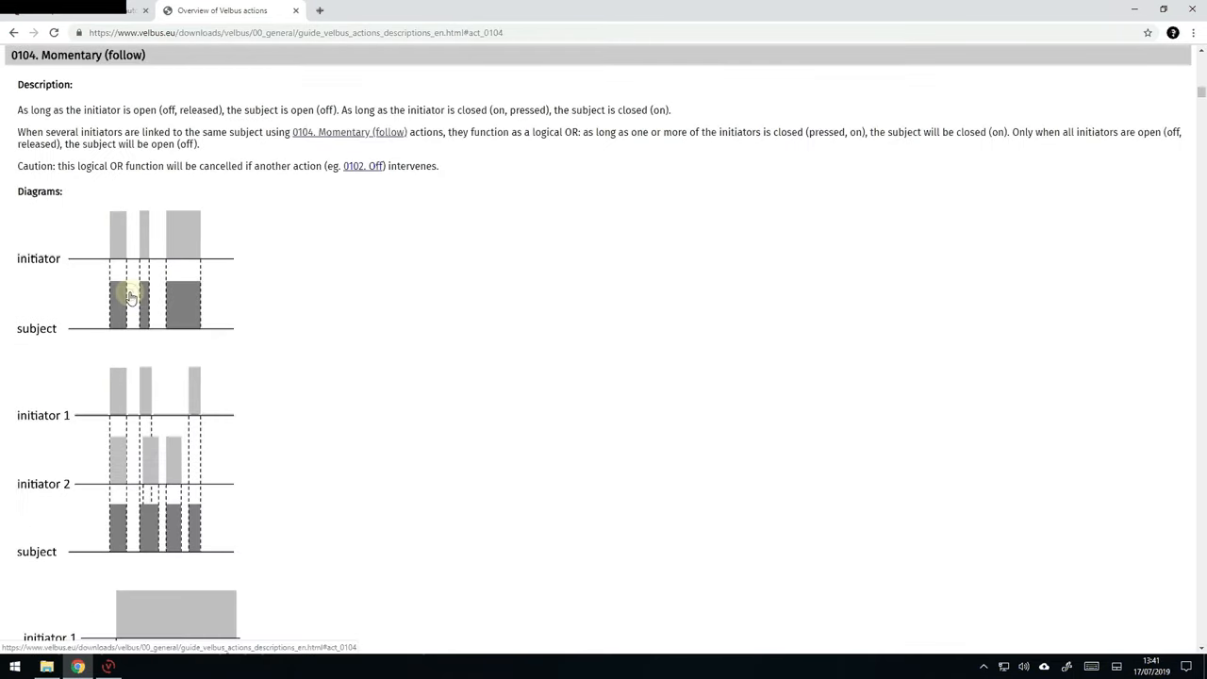
mouse_move(305, 223)
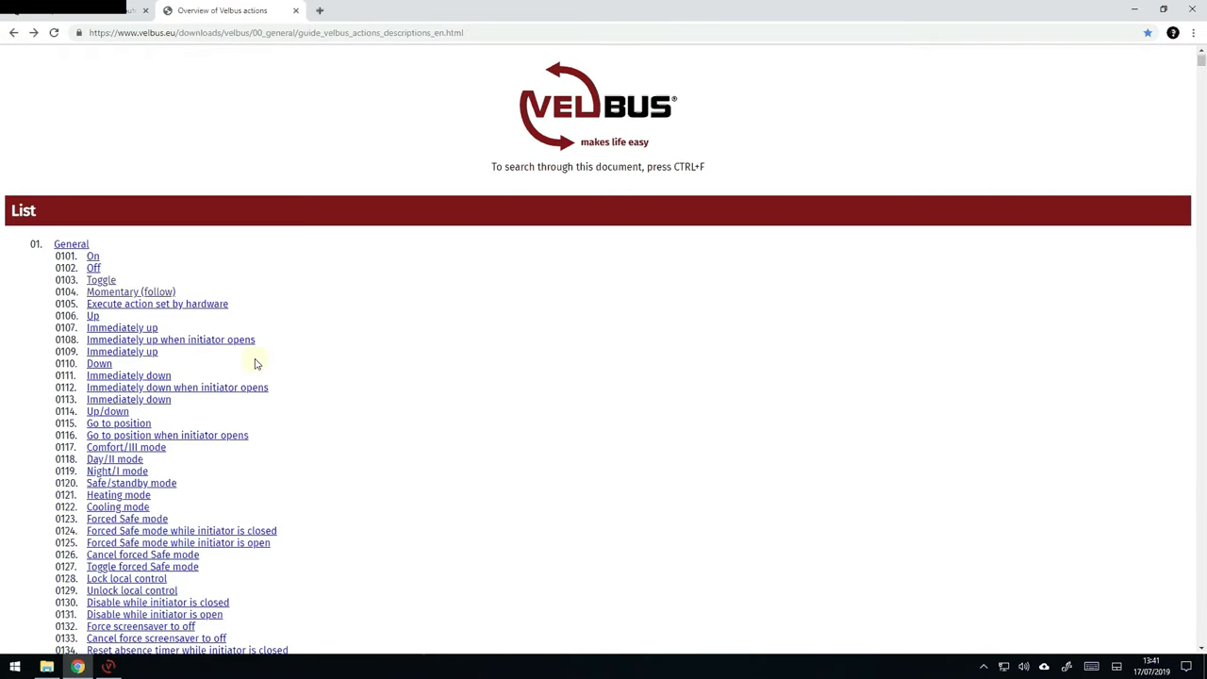
mouse_move(532, 449)
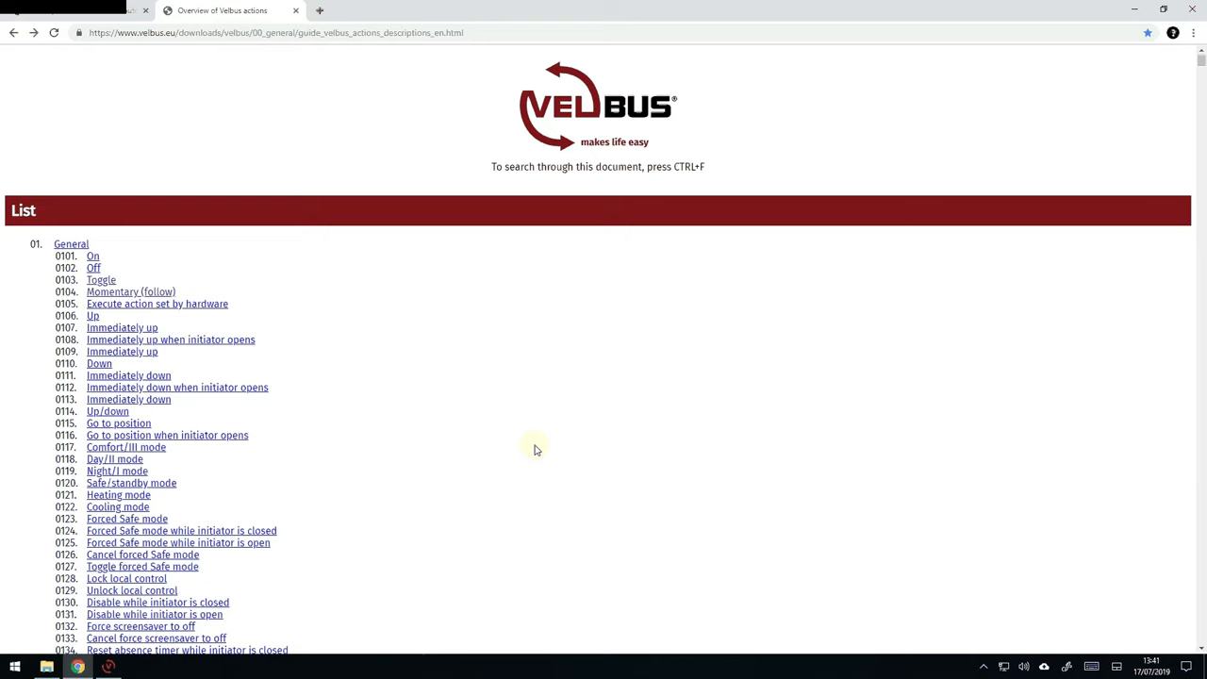
mouse_move(491, 452)
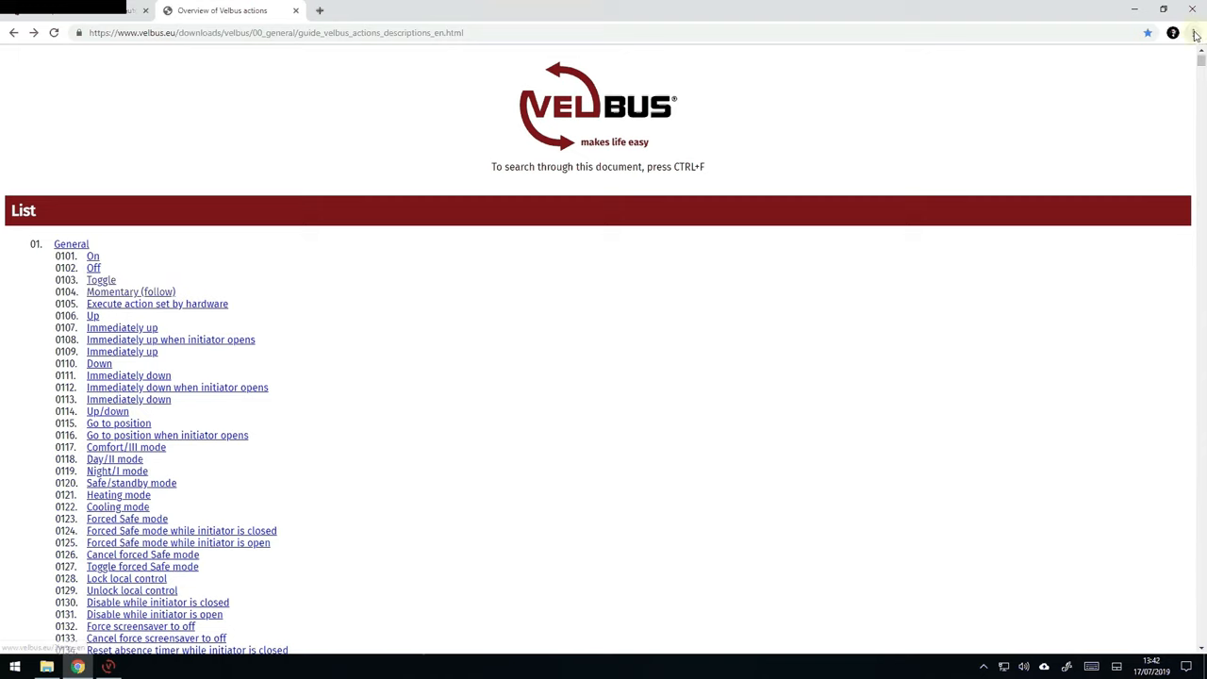
left_click(1192, 32)
type("interva")
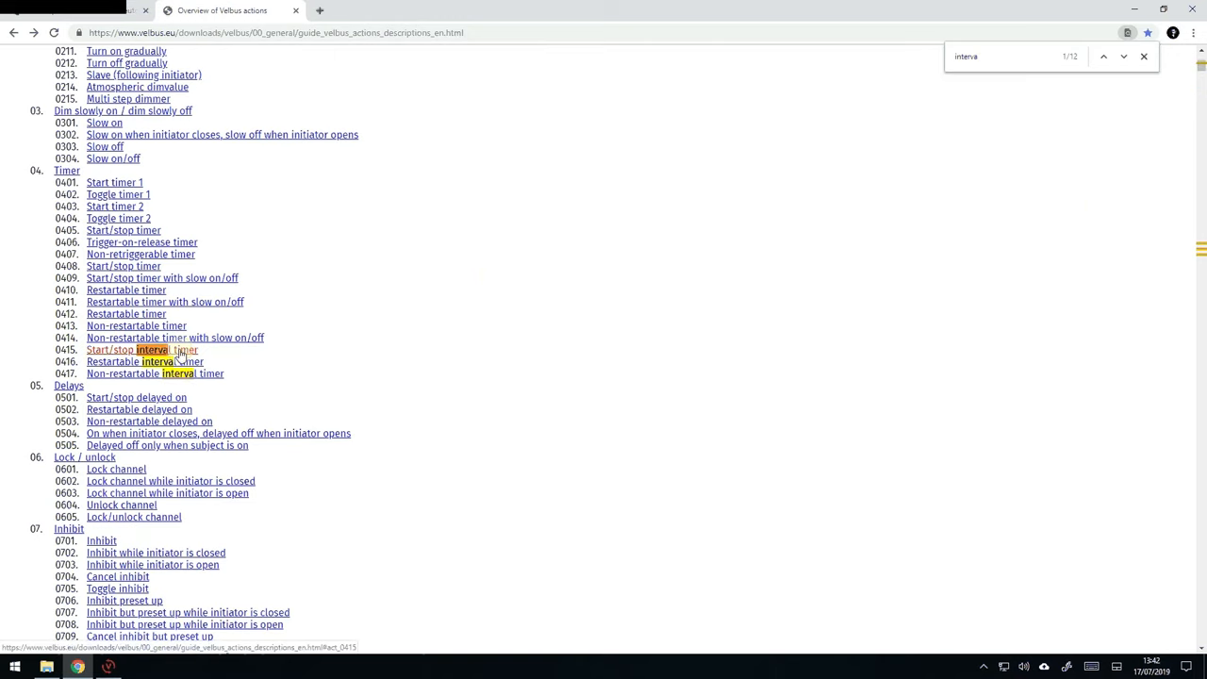
left_click(141, 349)
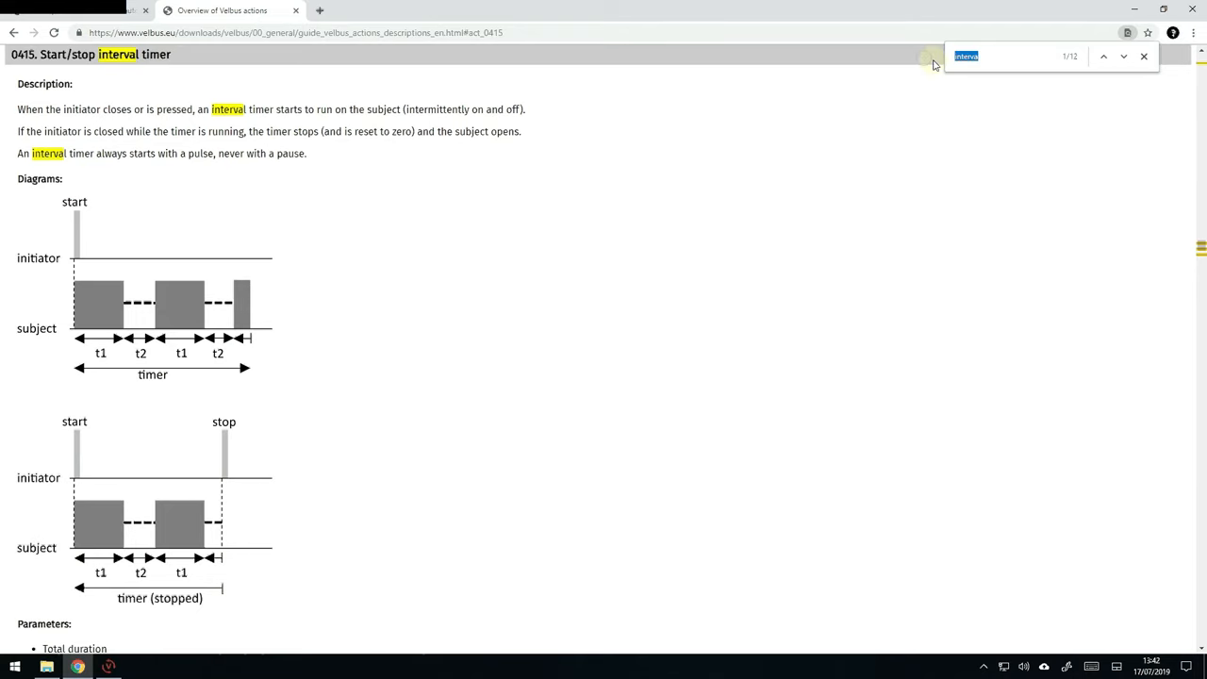
type("0101")
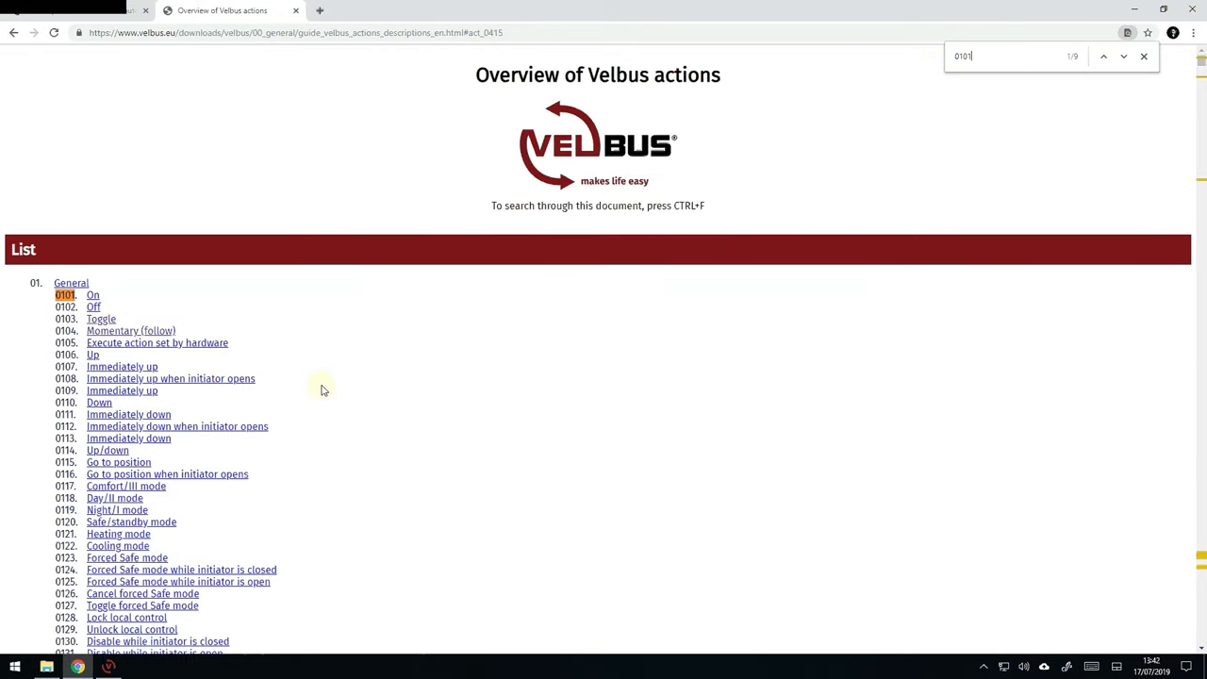
mouse_move(93, 294)
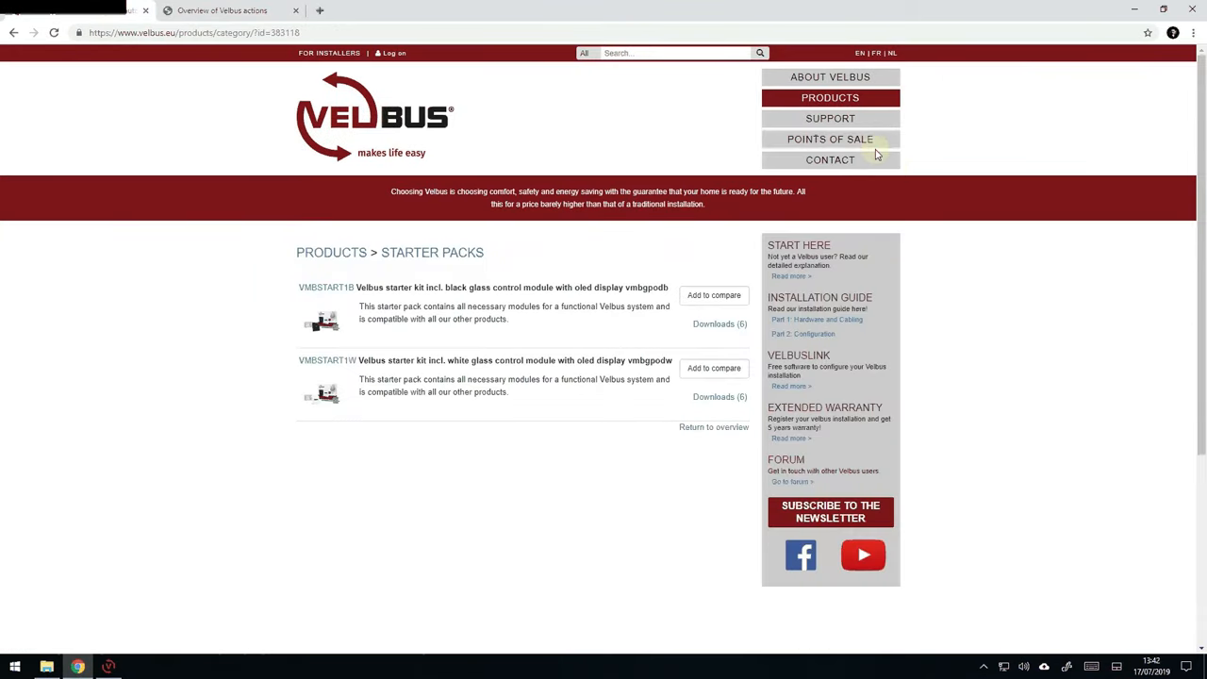
Search the Points of Sale finder for installers near london in the United Kingdom.
left_click(830, 139)
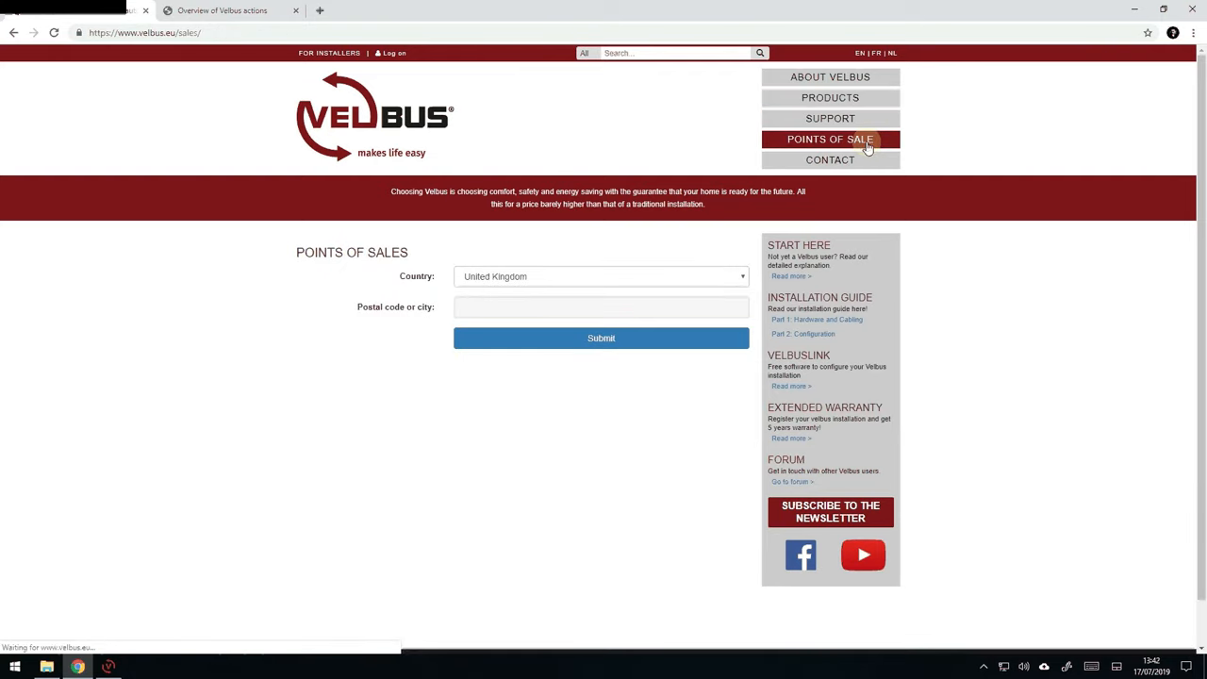
left_click(600, 276)
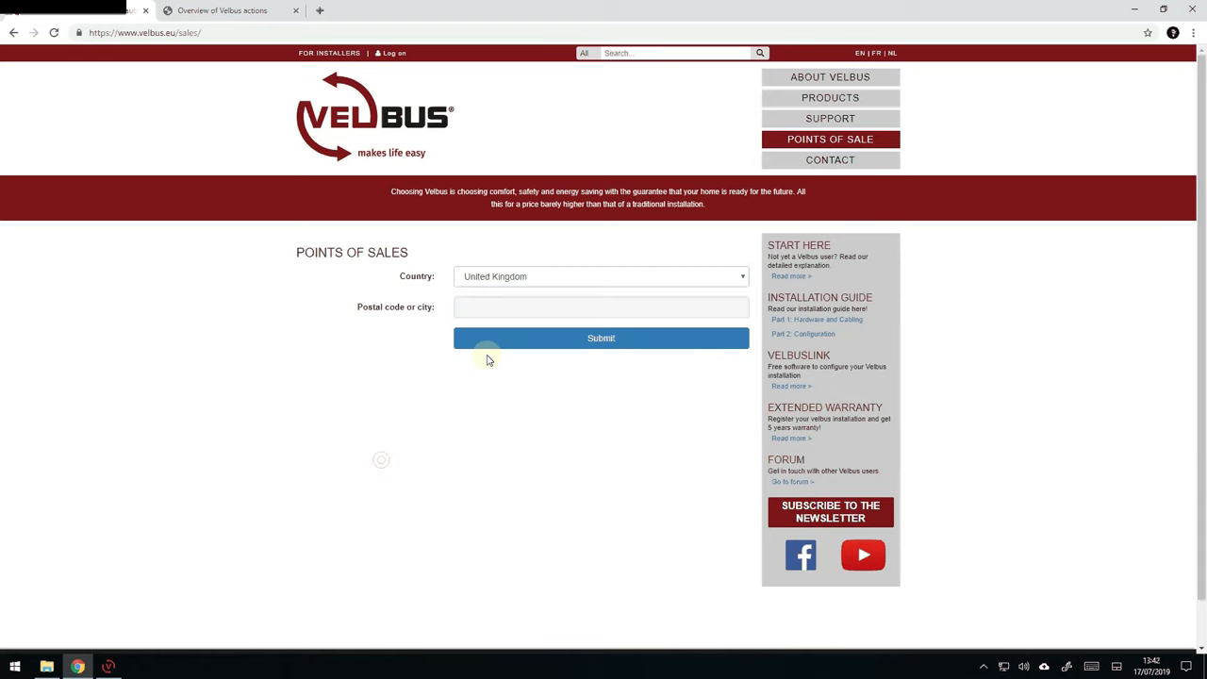
type("london")
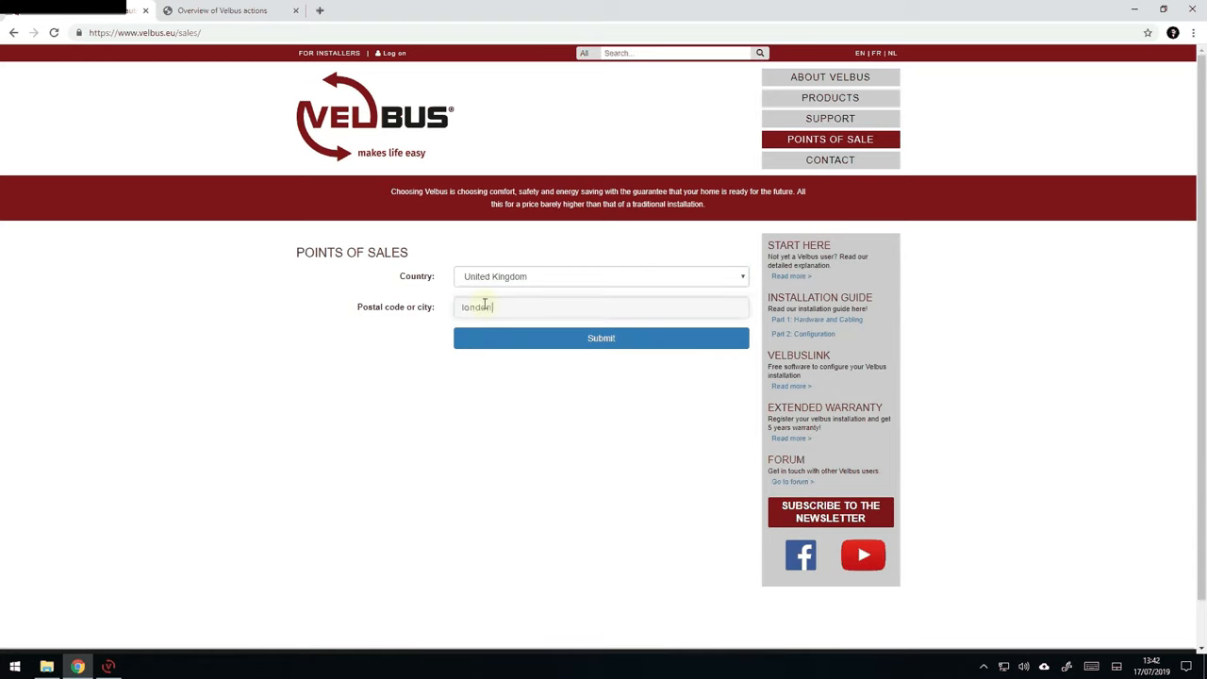
left_click(600, 338)
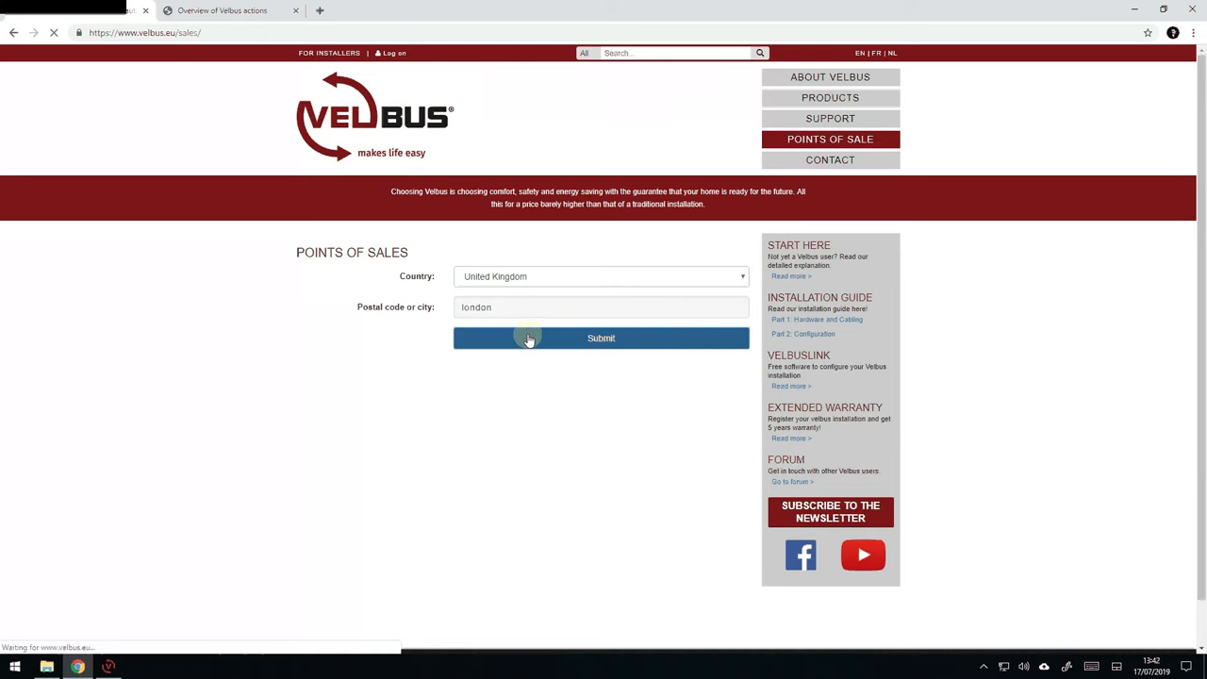
left_click(599, 337)
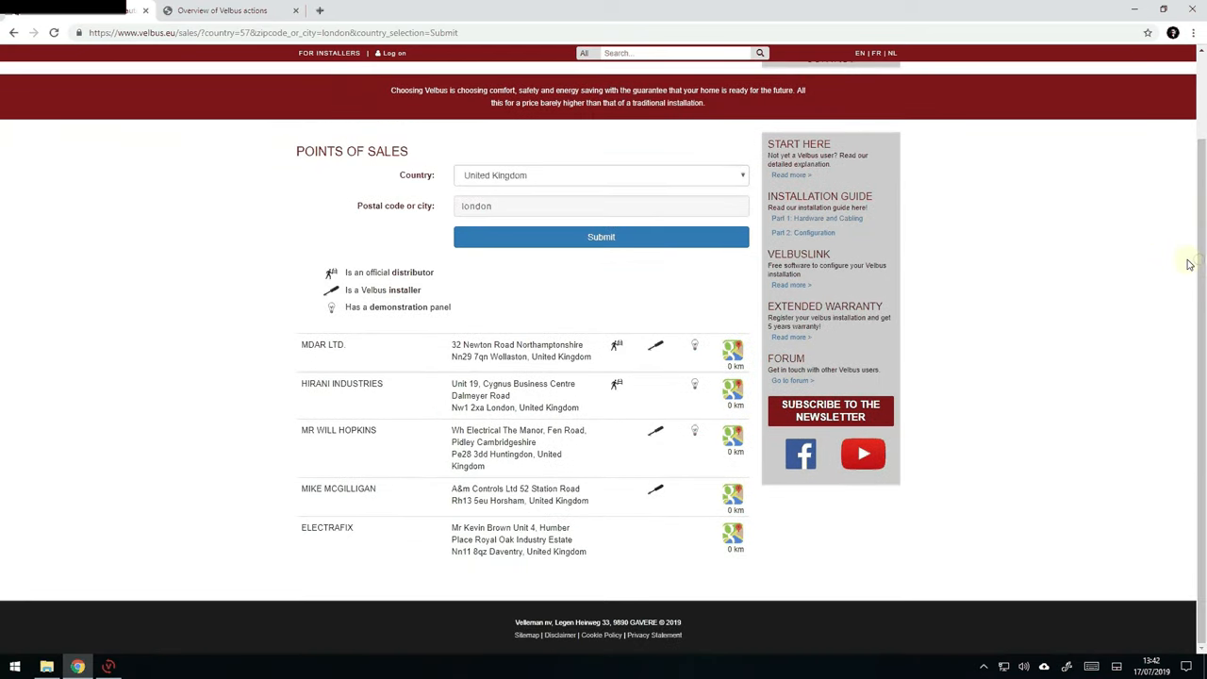
mouse_move(532, 179)
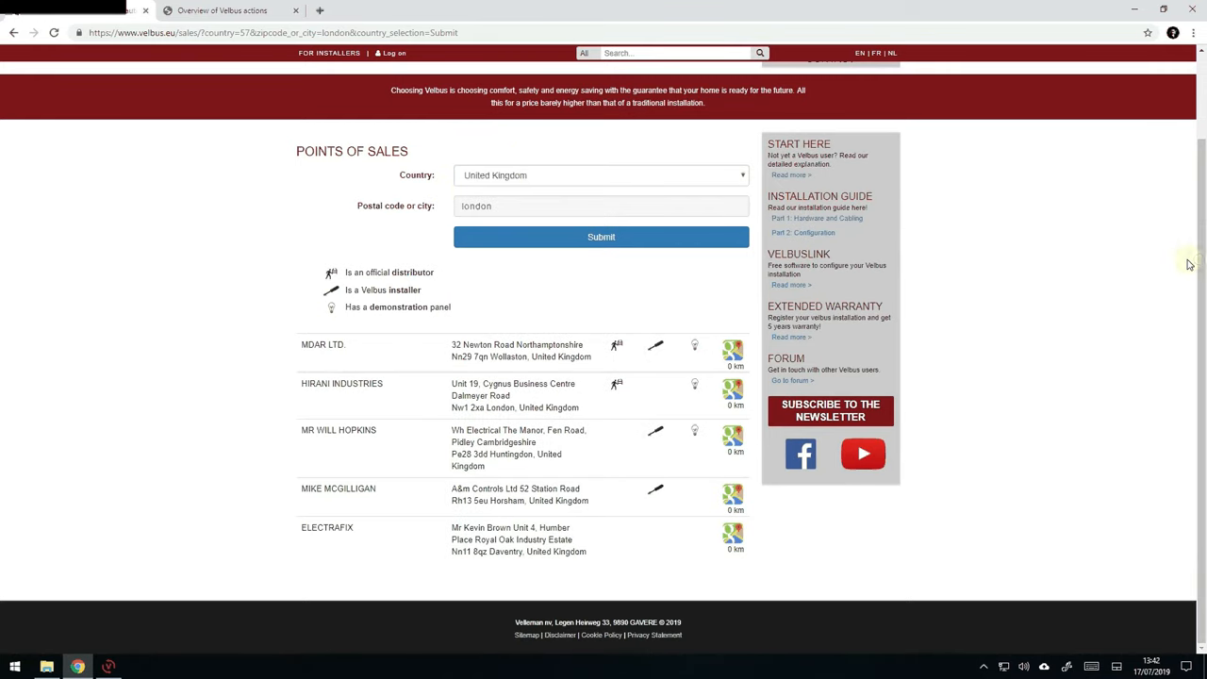
Change the country to Belgium and list the points of sale near gent.
left_click(600, 173)
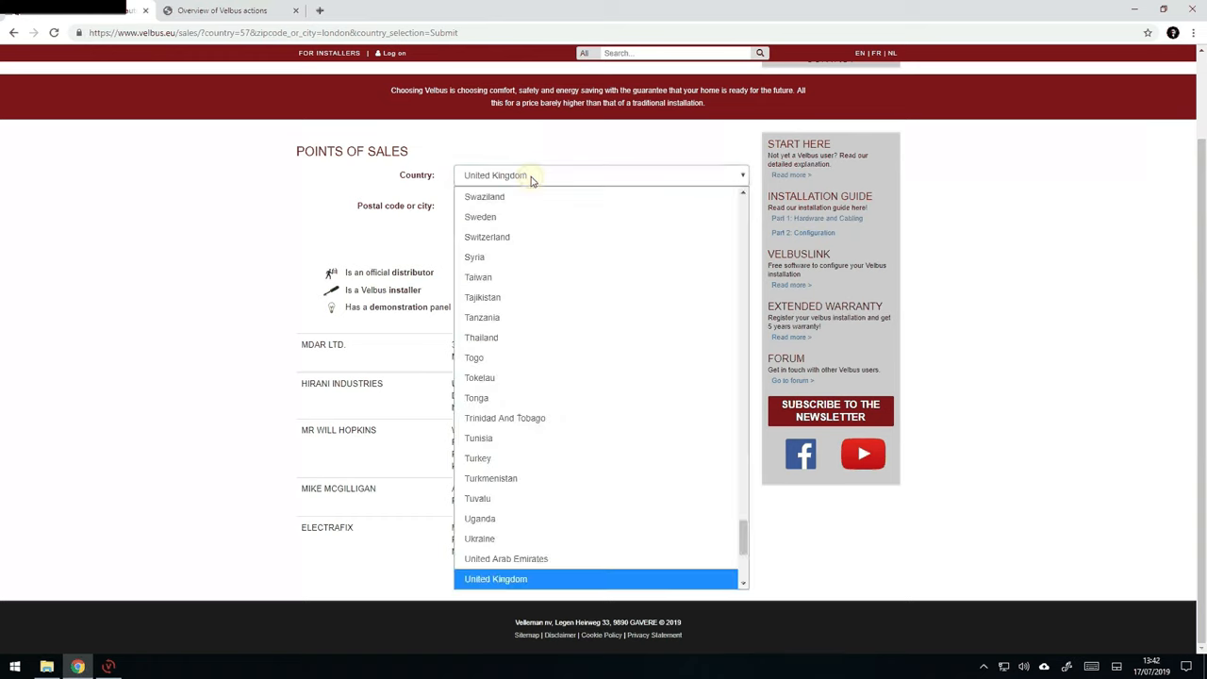
mouse_move(505, 558)
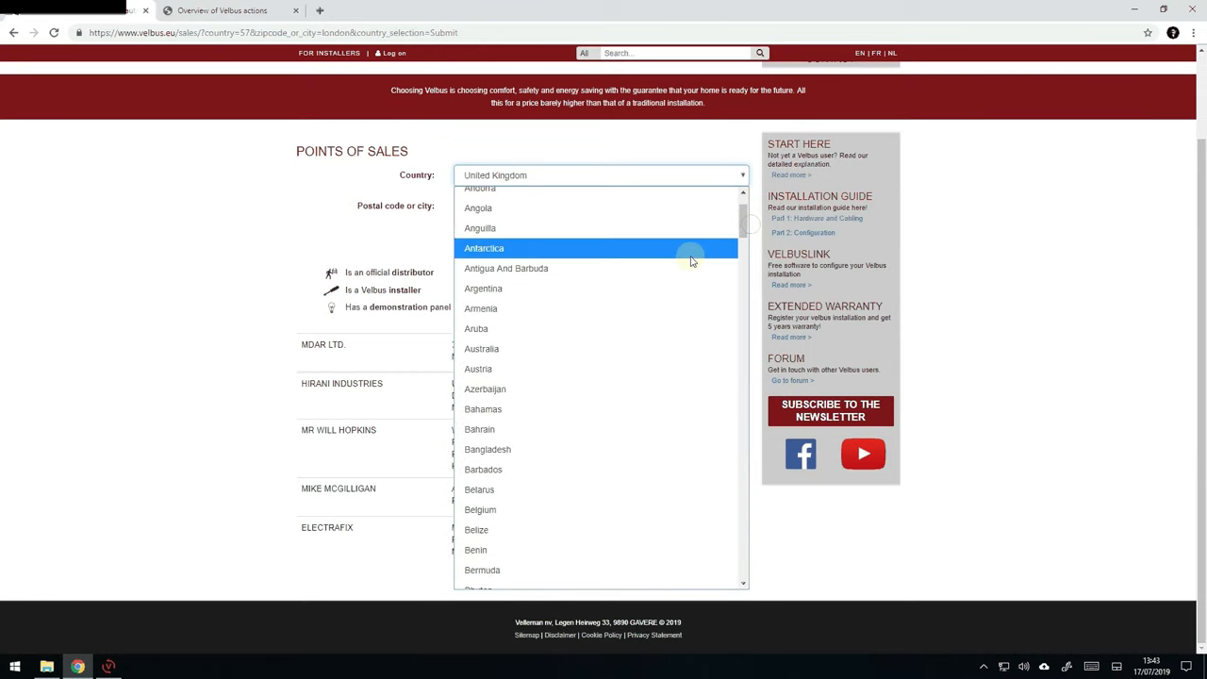
mouse_move(505, 509)
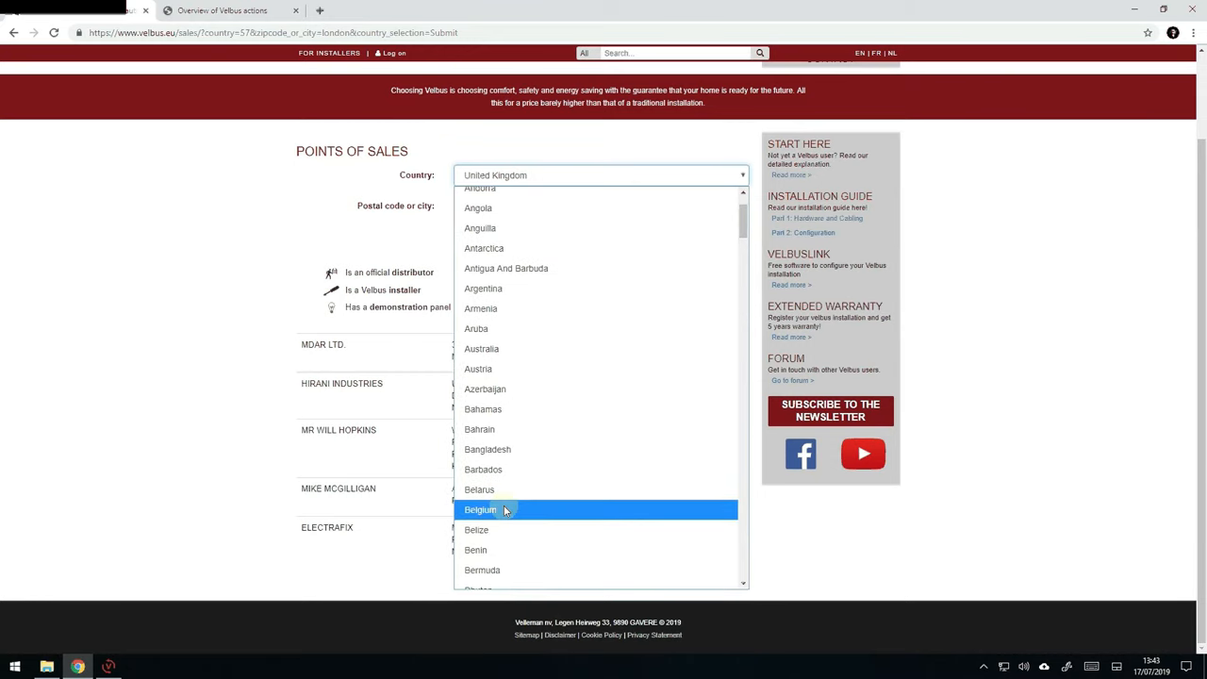
left_click(480, 509)
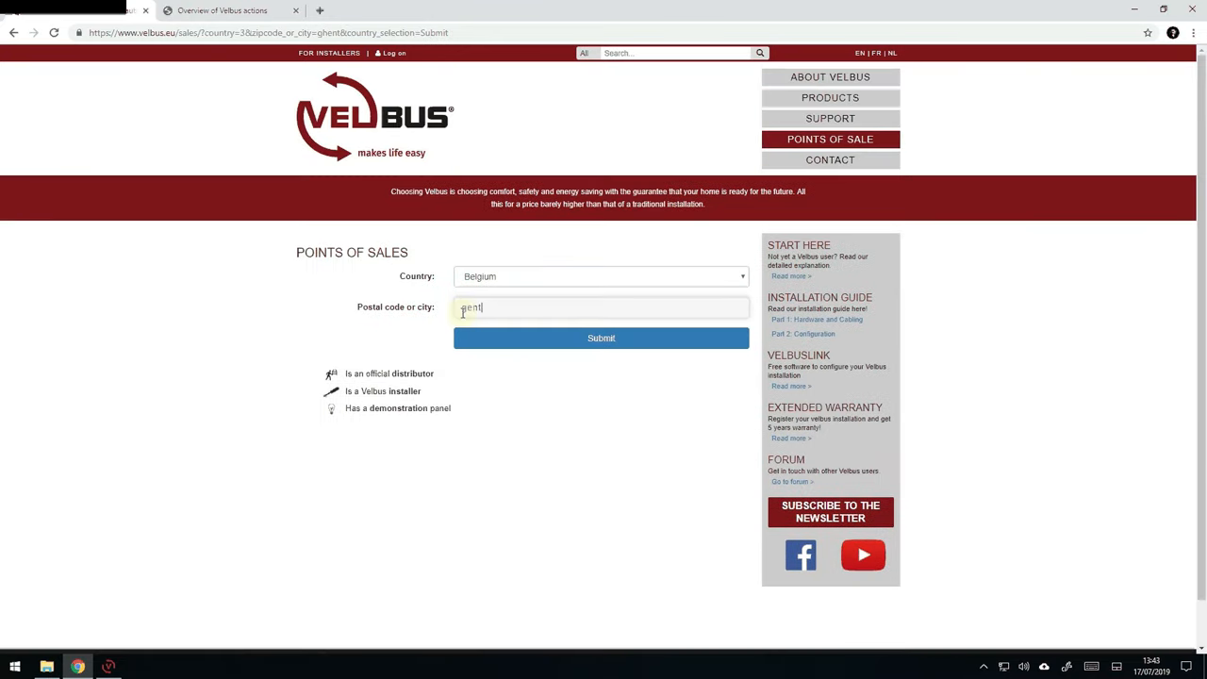
left_click(599, 337)
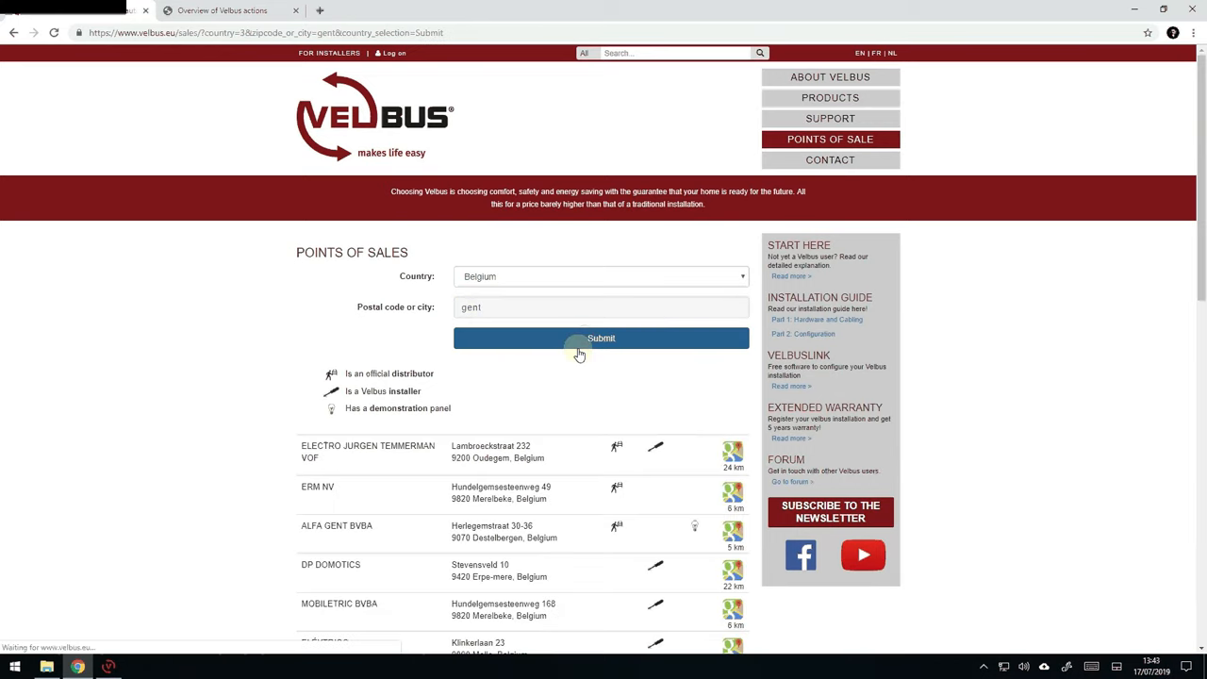
left_click(600, 338)
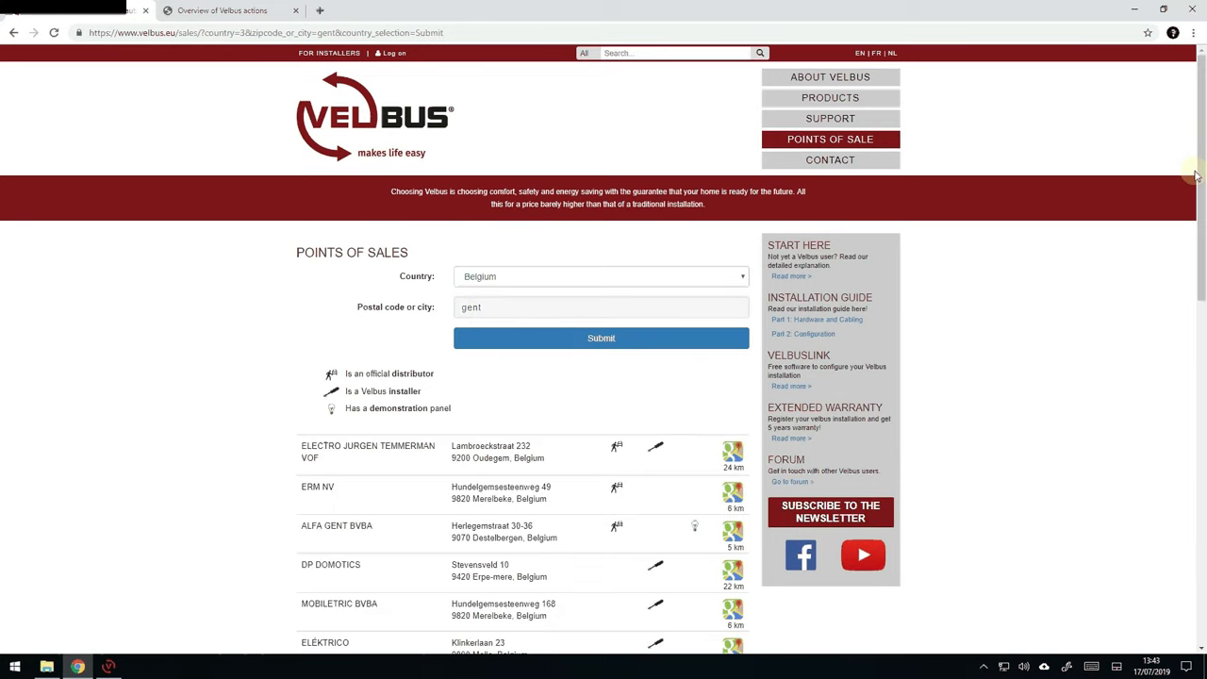
scroll("down", 3)
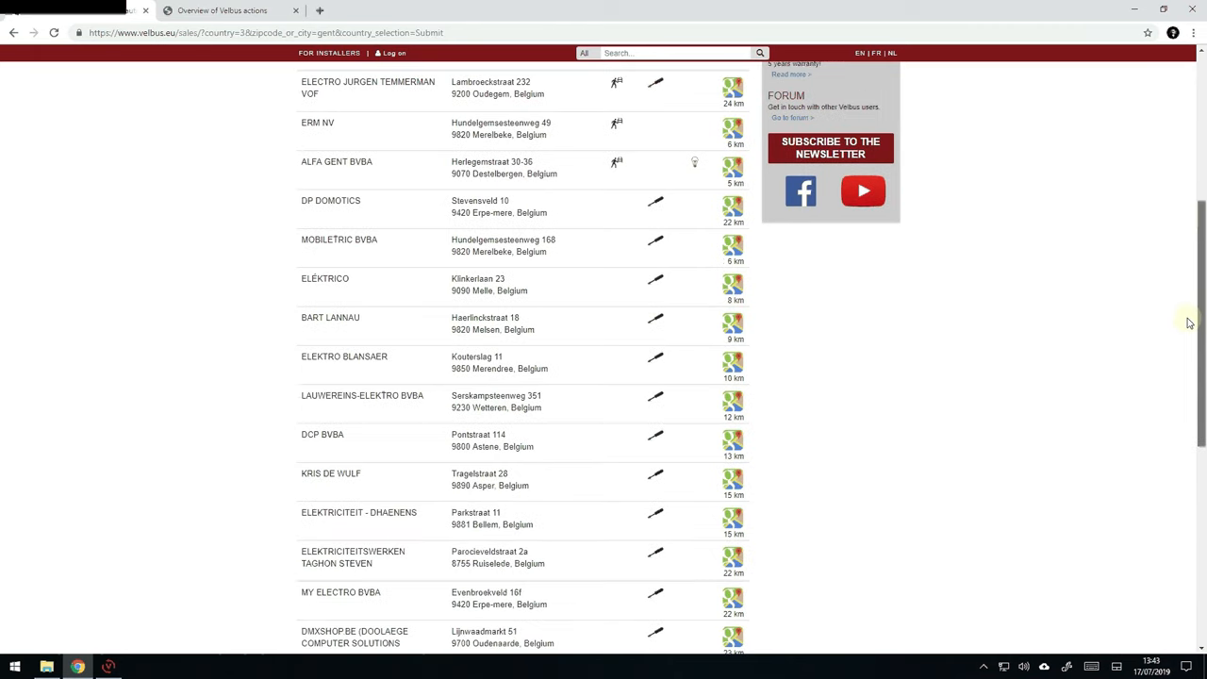
scroll("down", 3)
type("f")
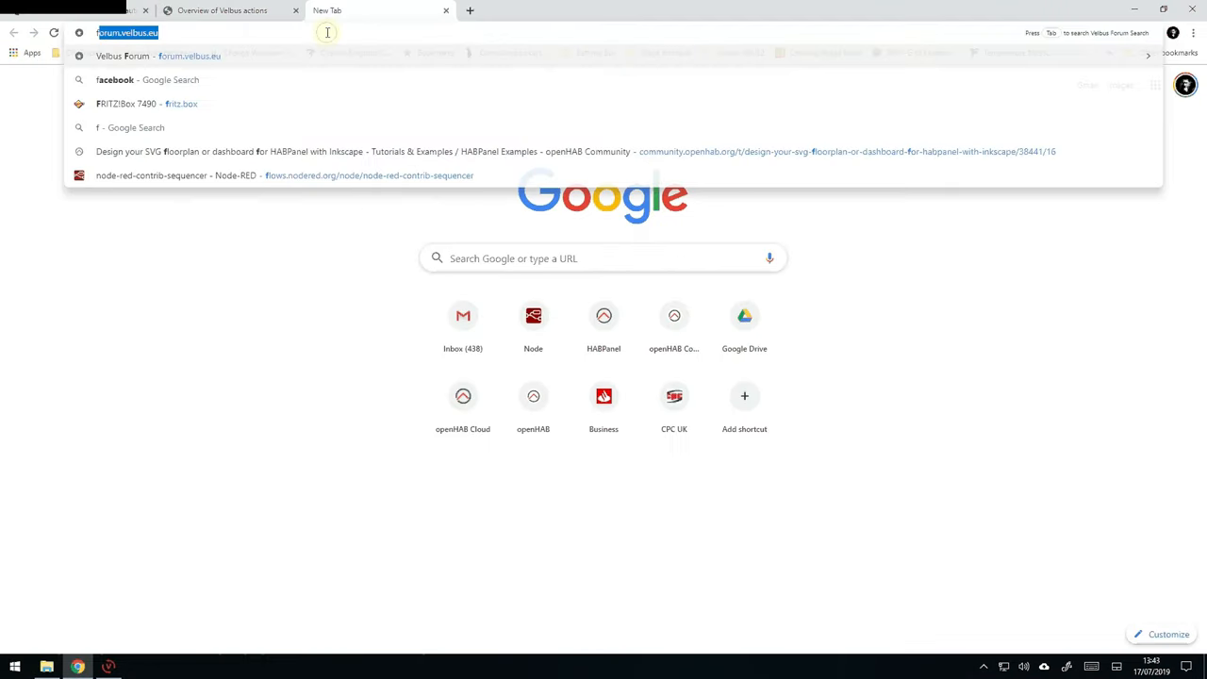
Load forum.velbus.eu in the new tab to show the forum categories and latest topics.
key("Enter")
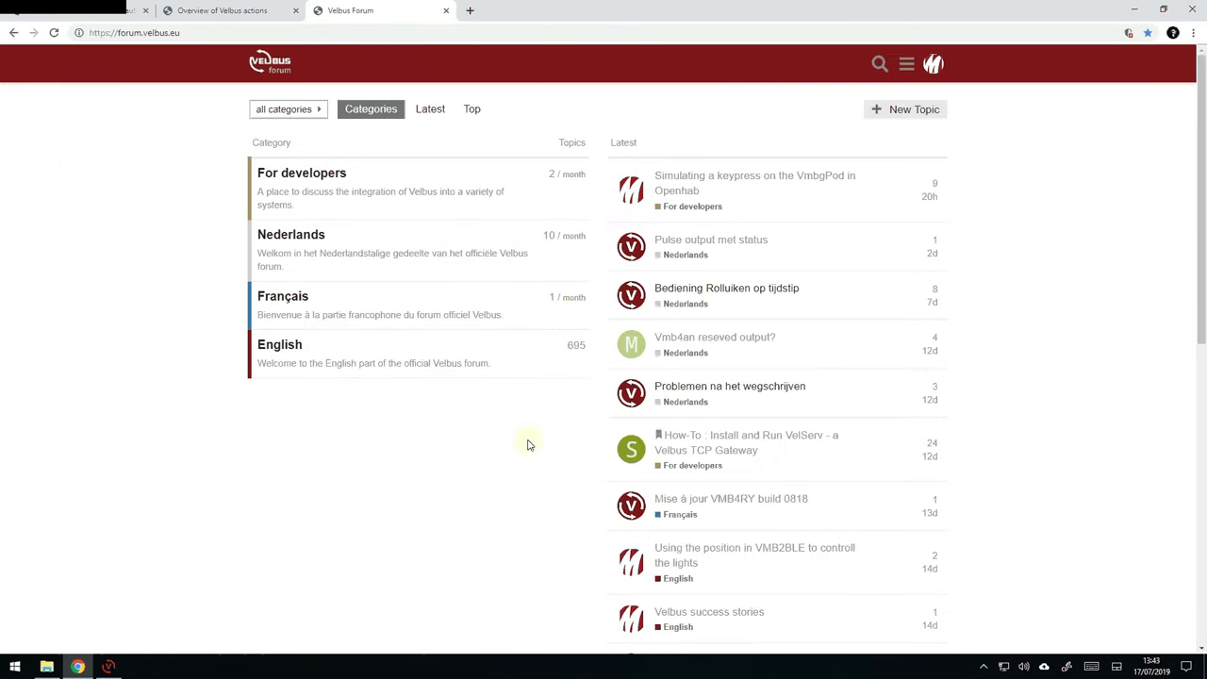
mouse_move(460, 464)
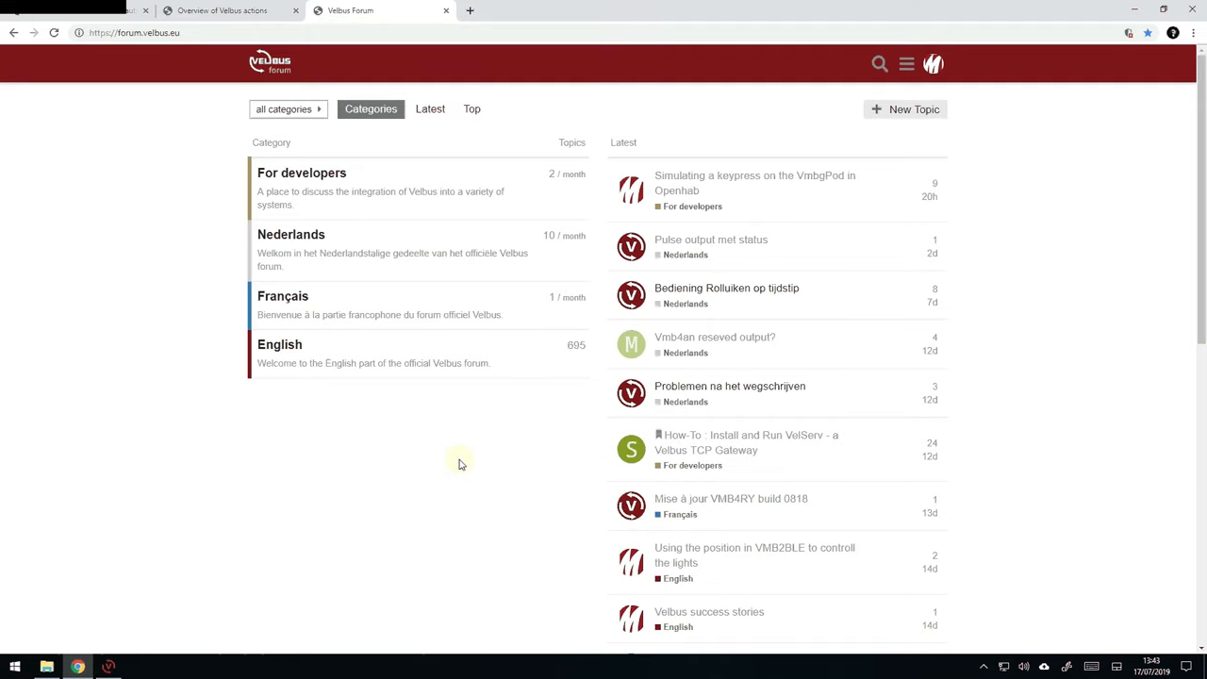
mouse_move(456, 464)
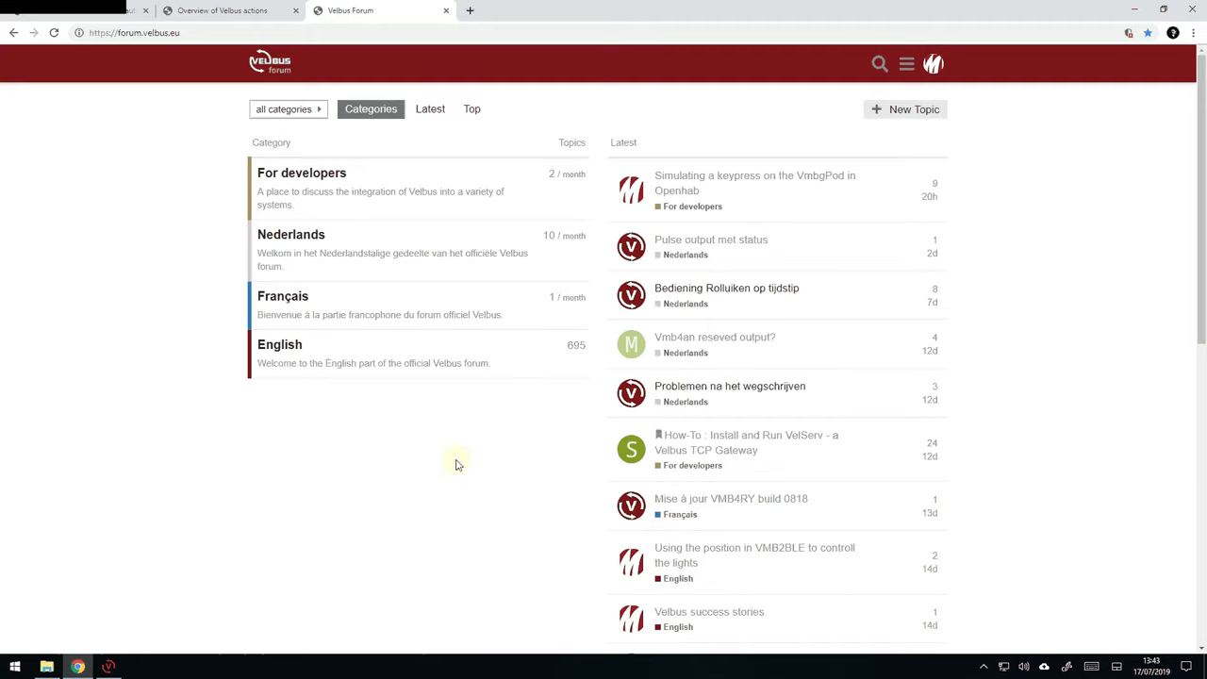